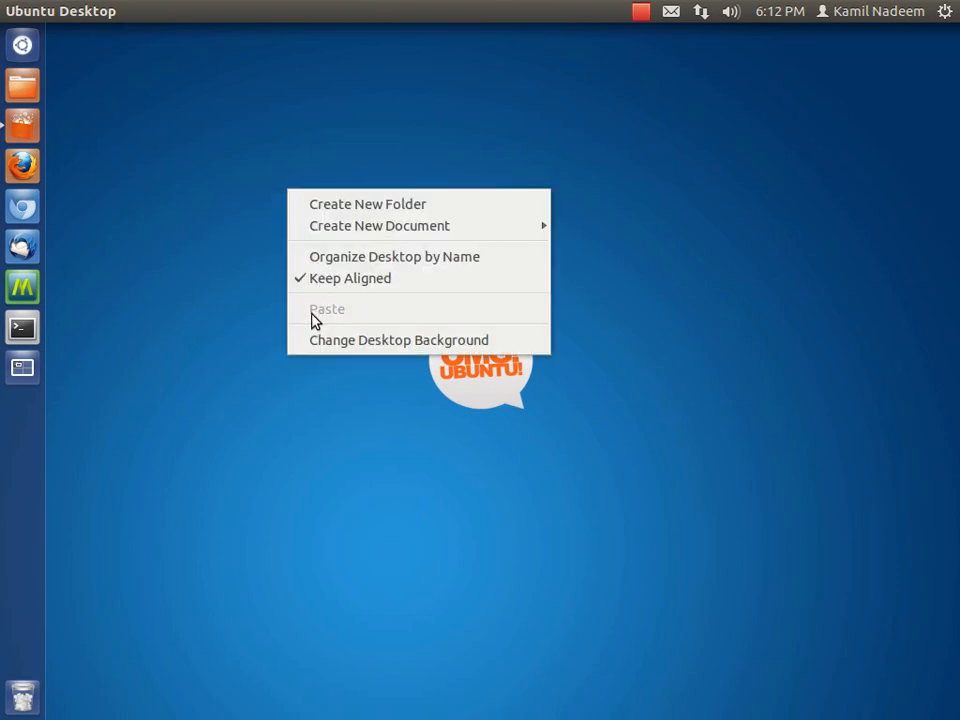
- Open Appearance settings from the desktop's Change Desktop Background option
{"action": "left_click", "coordinate": [398, 340]}
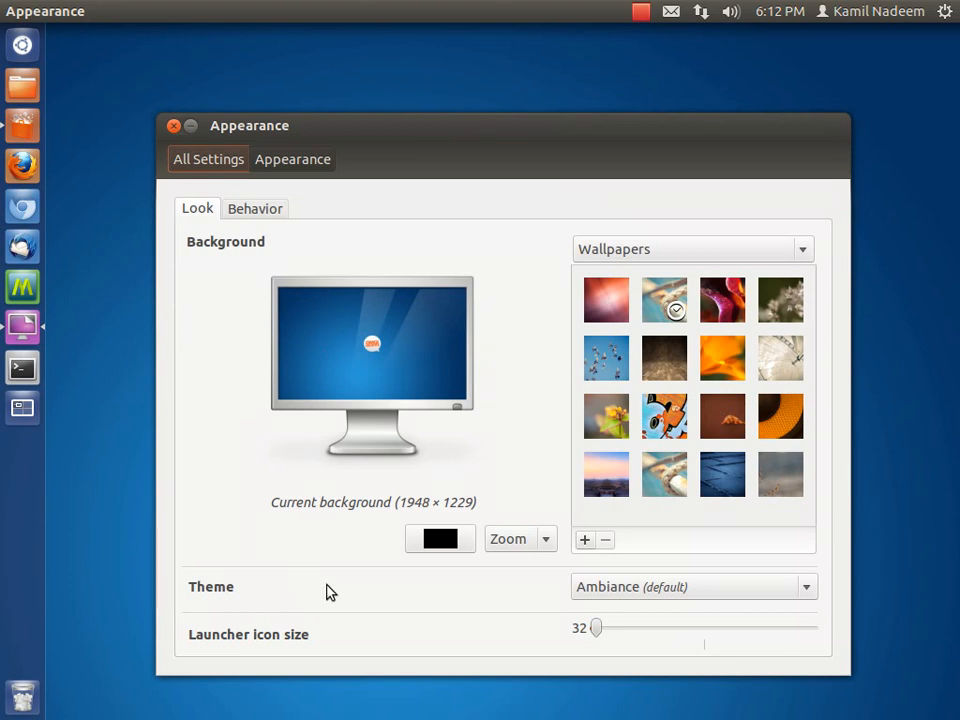
{"action": "mouse_move", "coordinate": [206, 206]}
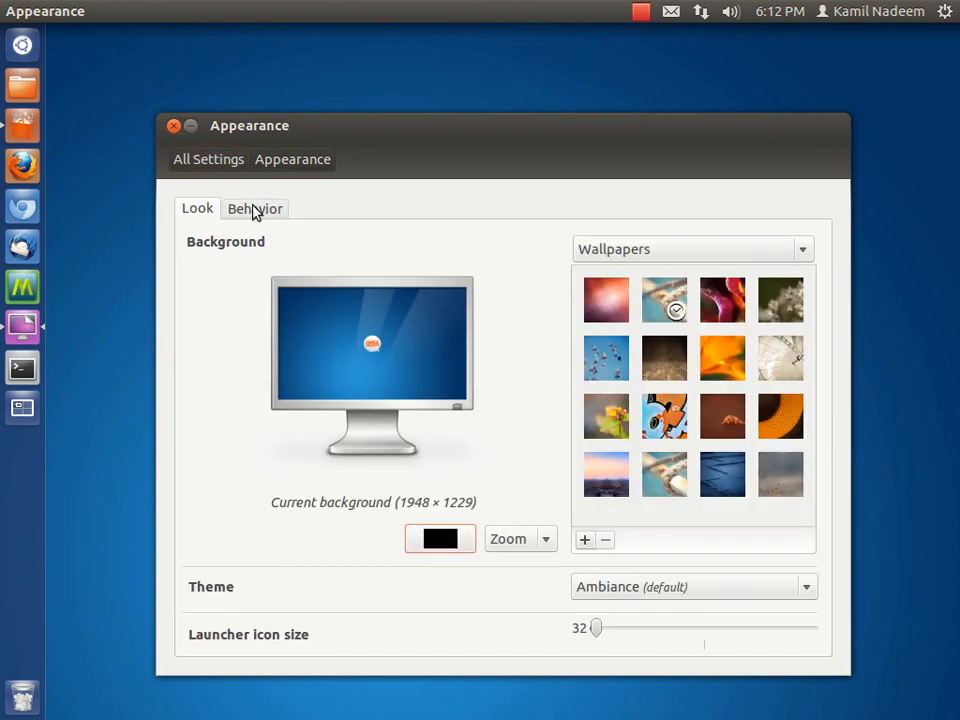
{"action": "mouse_move", "coordinate": [250, 212]}
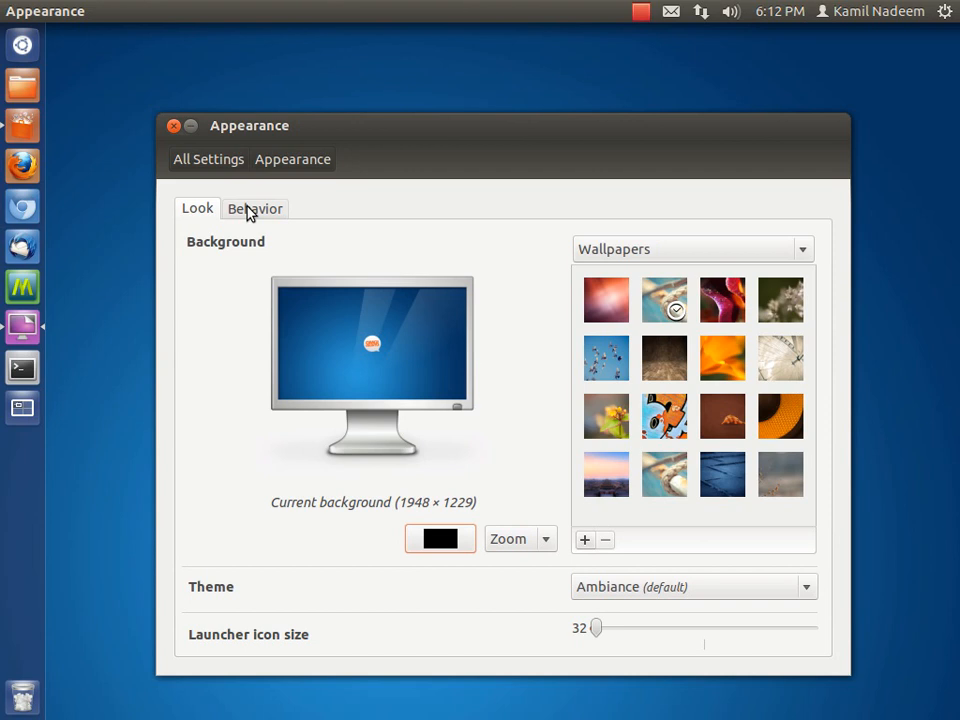
{"action": "mouse_move", "coordinate": [166, 144]}
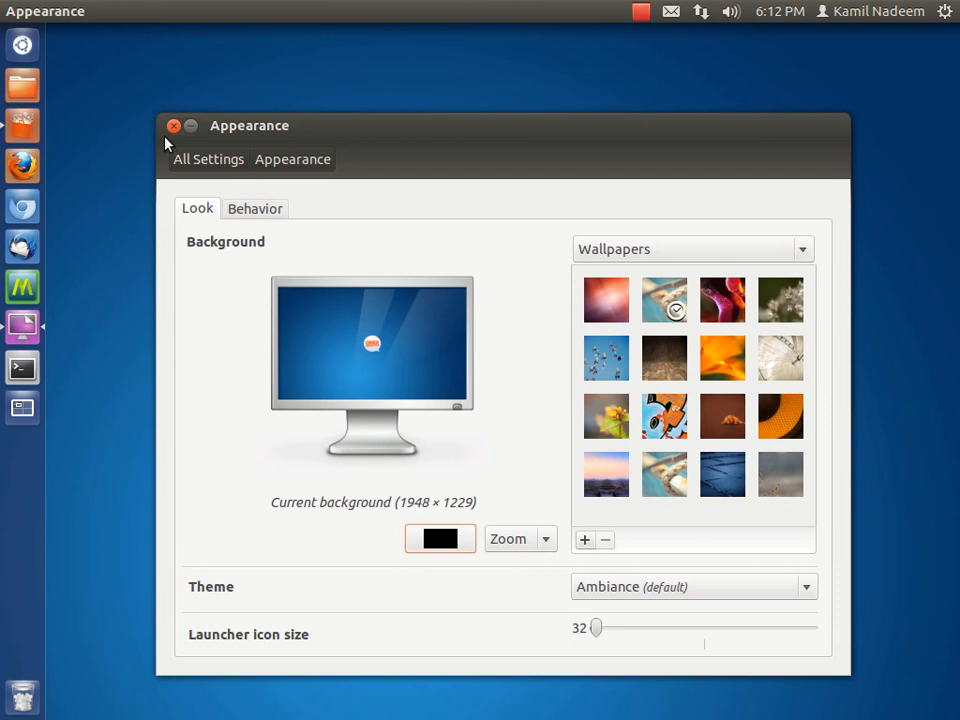
- Search 'myunity' in Ubuntu Software Center and view its details page showing it installed
{"action": "left_click", "coordinate": [172, 124]}
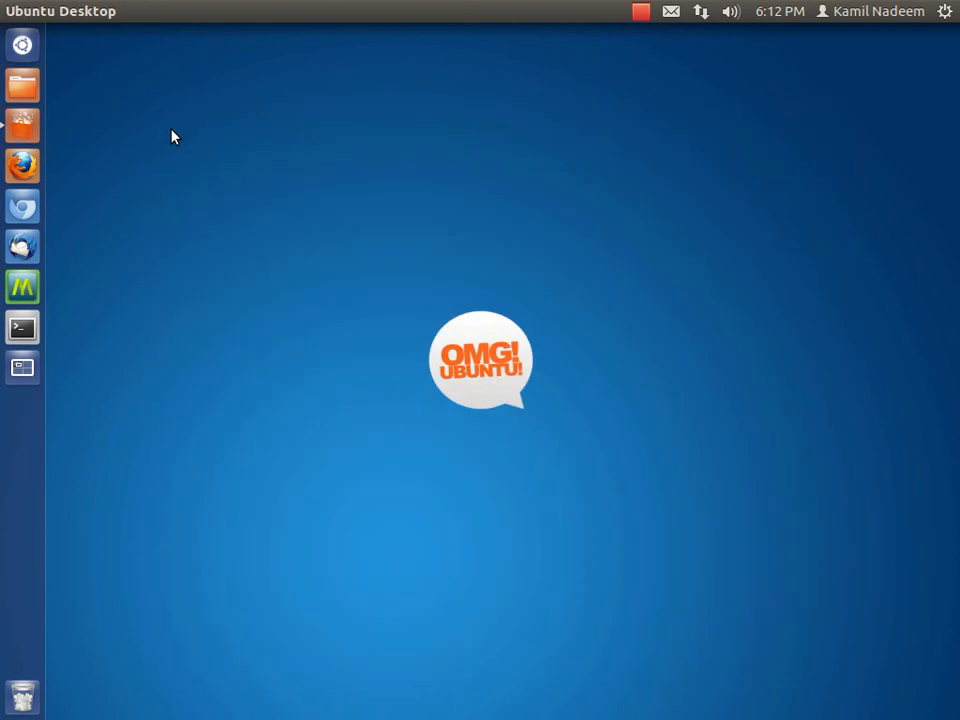
{"action": "left_click", "coordinate": [22, 124]}
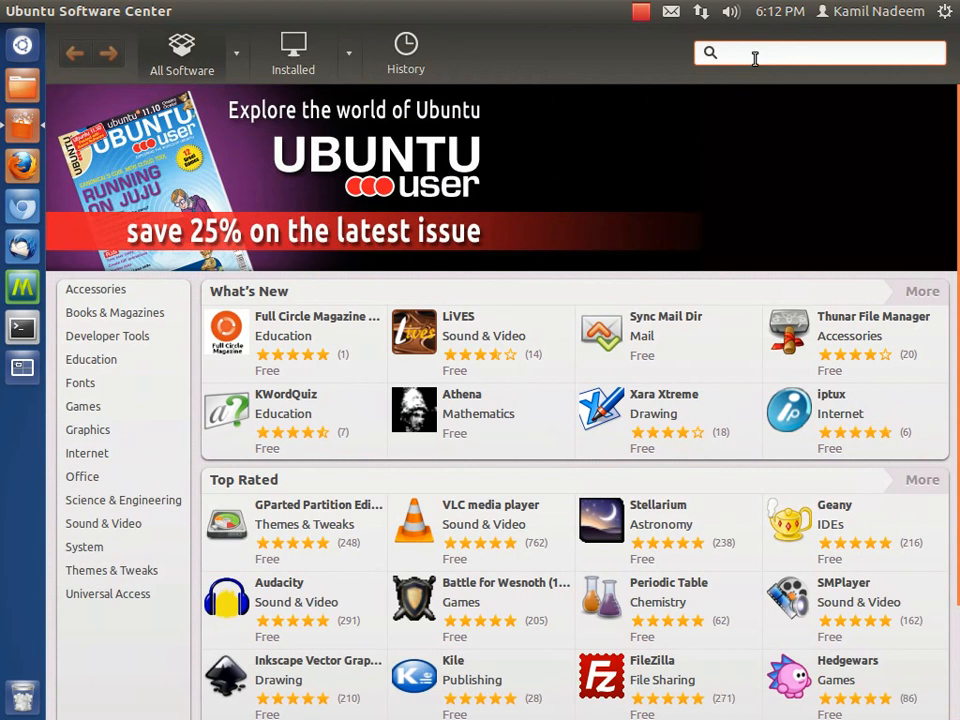
{"action": "type", "text": "myunity"}
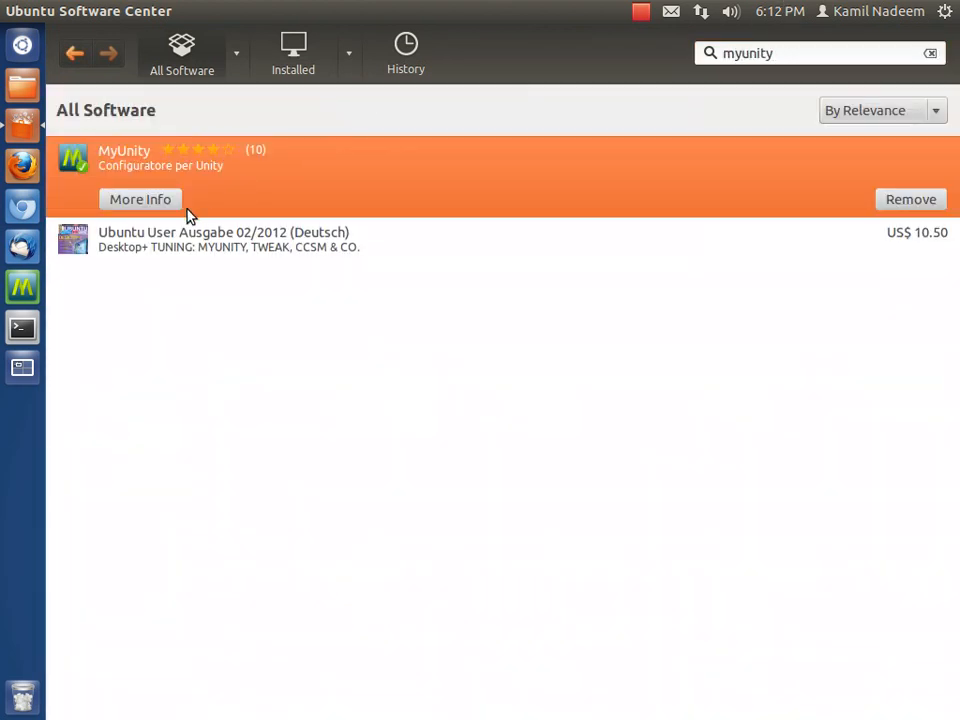
{"action": "left_click", "coordinate": [140, 200]}
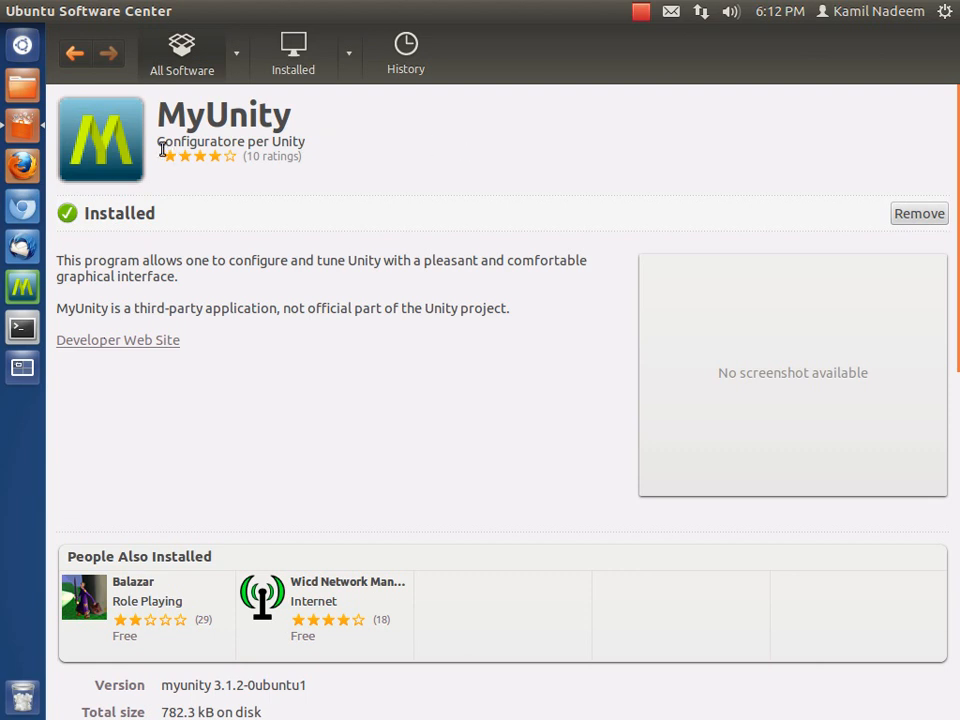
{"action": "mouse_move", "coordinate": [224, 180]}
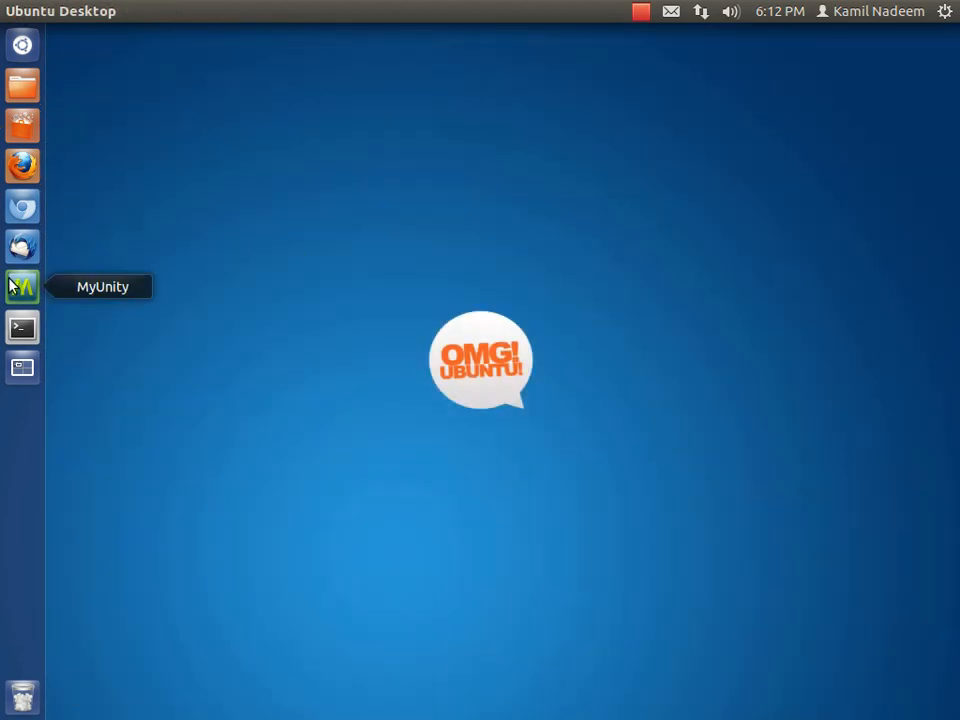
- Start the MyUnity configurator from the launcher
{"action": "left_click", "coordinate": [22, 288]}
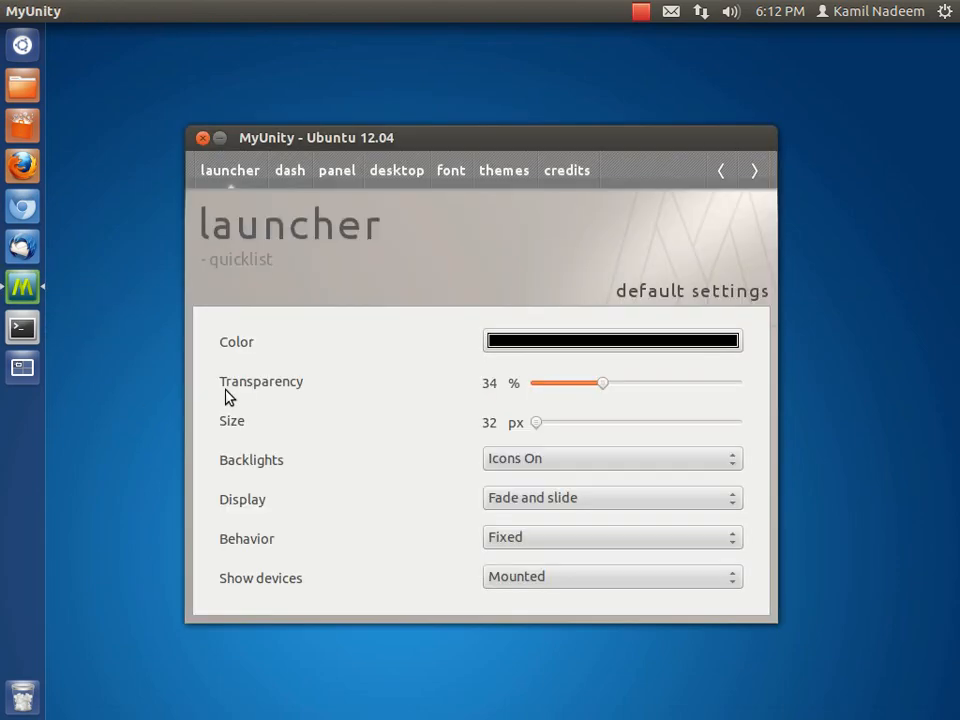
{"action": "mouse_move", "coordinate": [504, 256]}
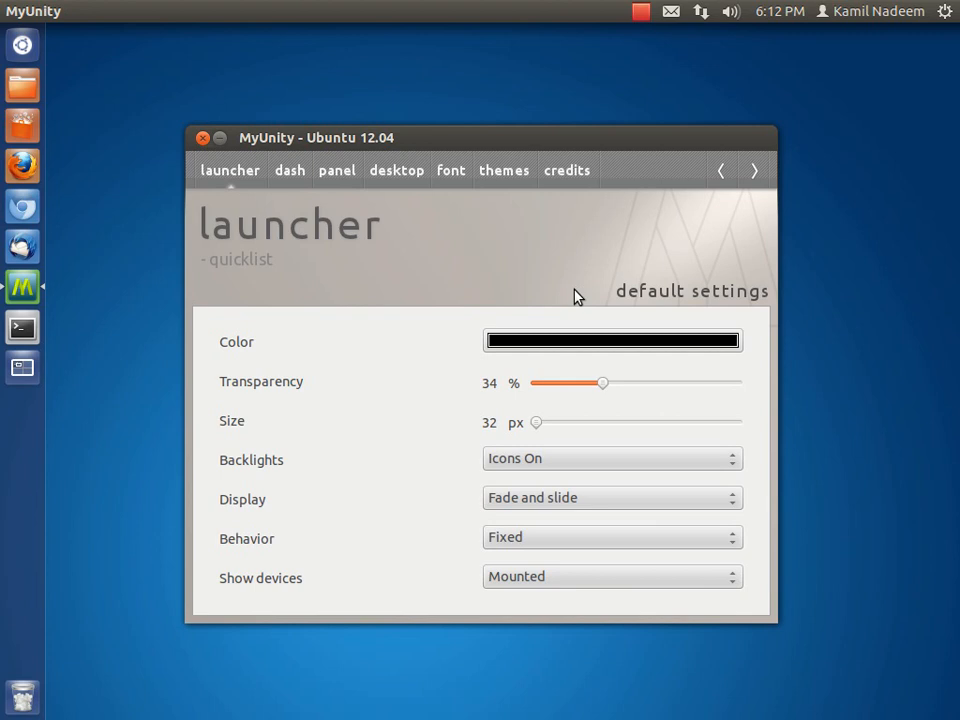
{"action": "mouse_move", "coordinate": [336, 170]}
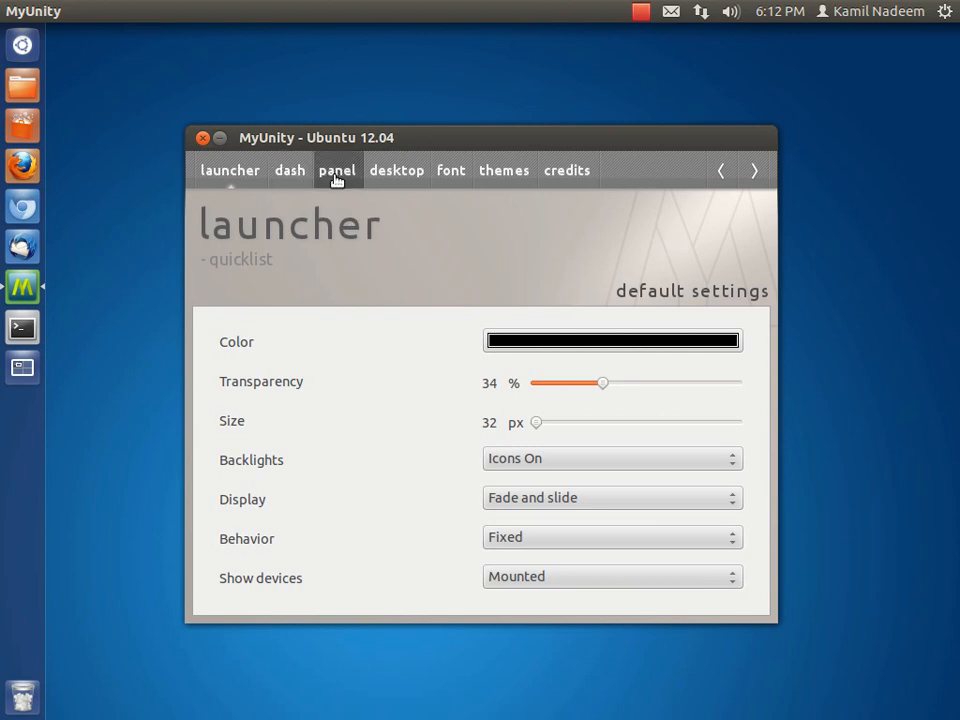
{"action": "mouse_move", "coordinate": [248, 184]}
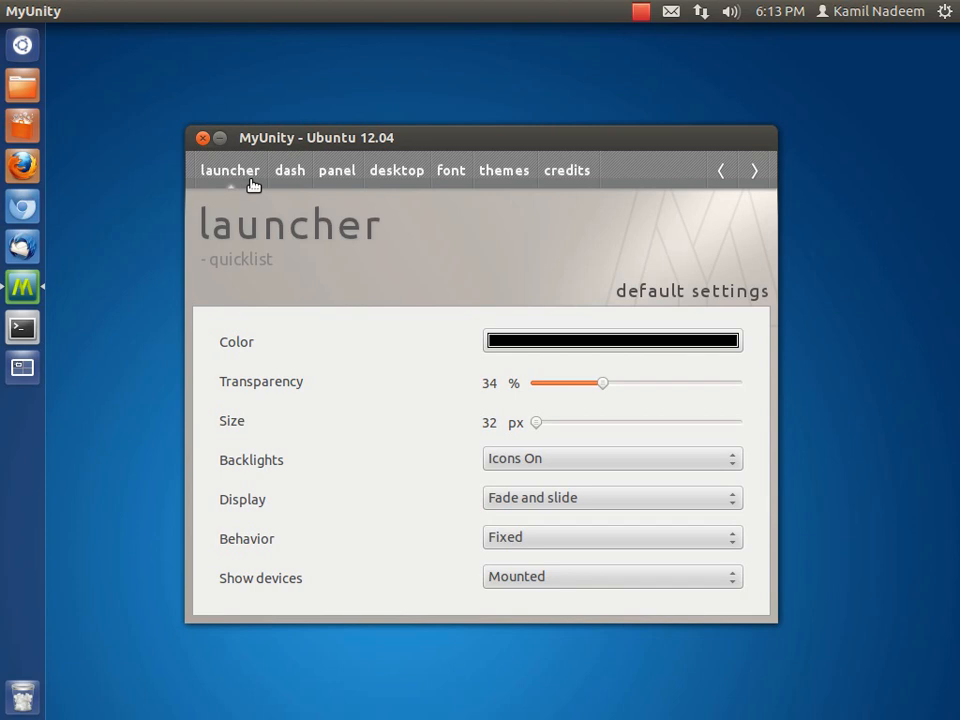
{"action": "mouse_move", "coordinate": [452, 356]}
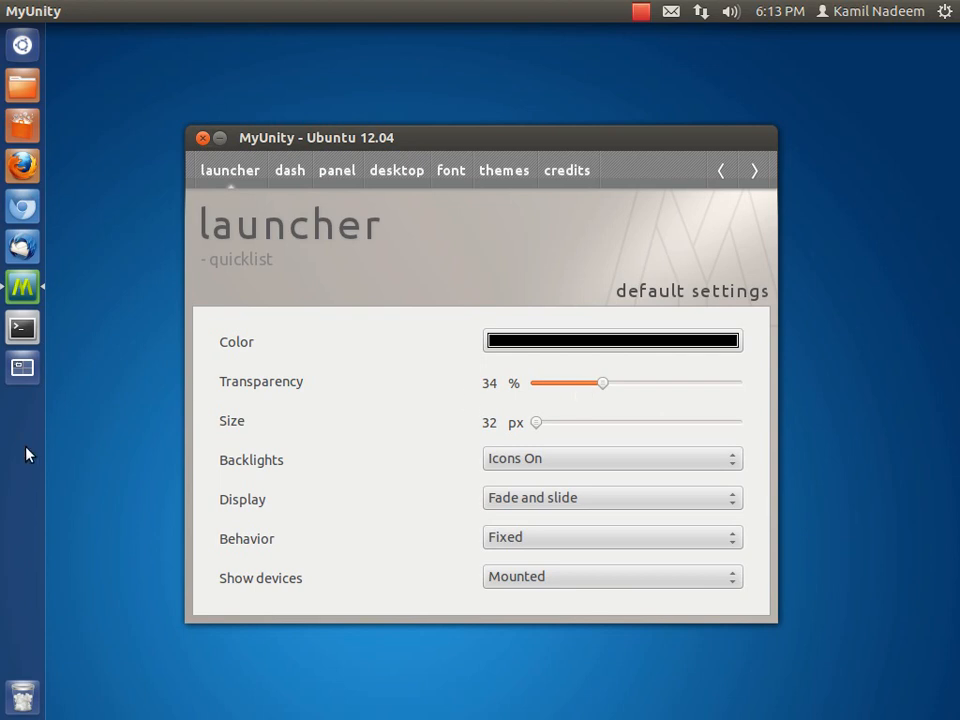
{"action": "mouse_move", "coordinate": [536, 424]}
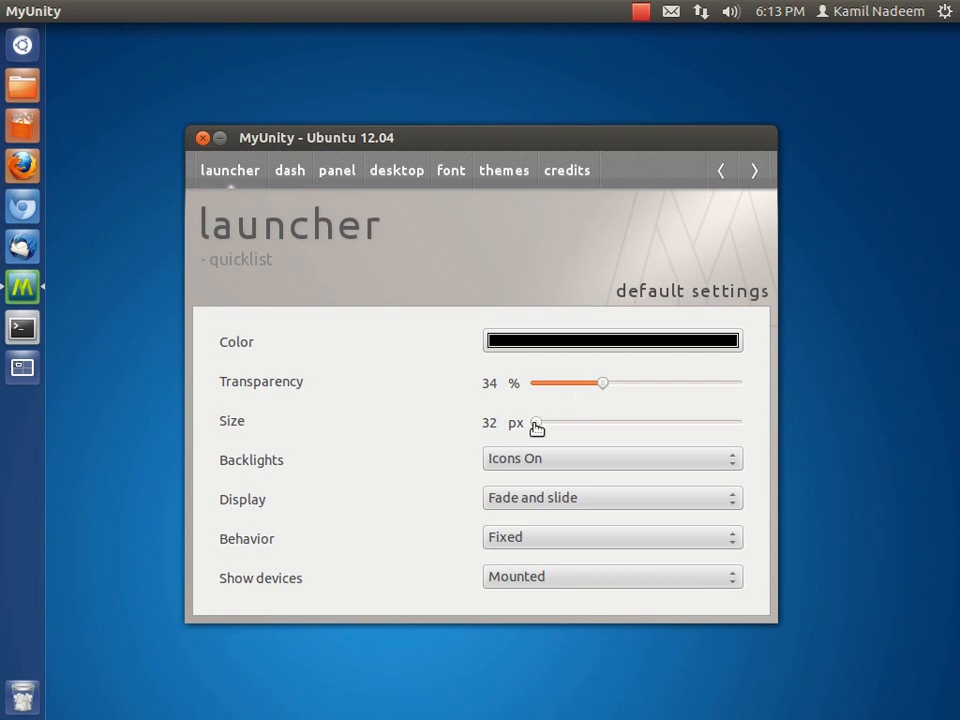
{"action": "mouse_move", "coordinate": [956, 592]}
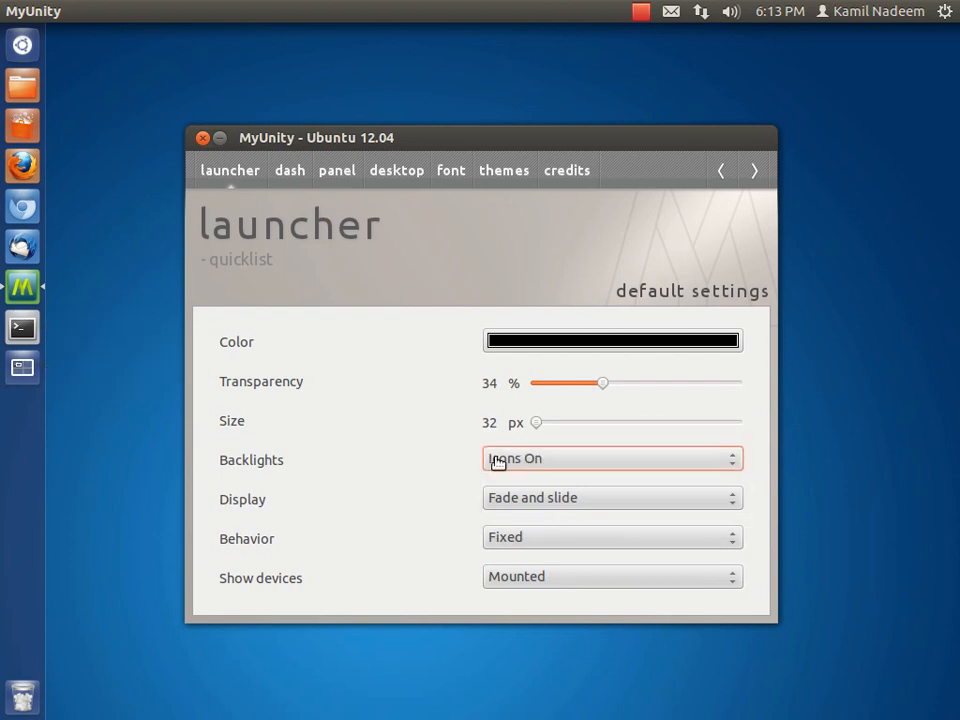
- Try launcher backlights Icons Off and autohide behaviour, then restore Icons On and Fixed
{"action": "left_click", "coordinate": [612, 458]}
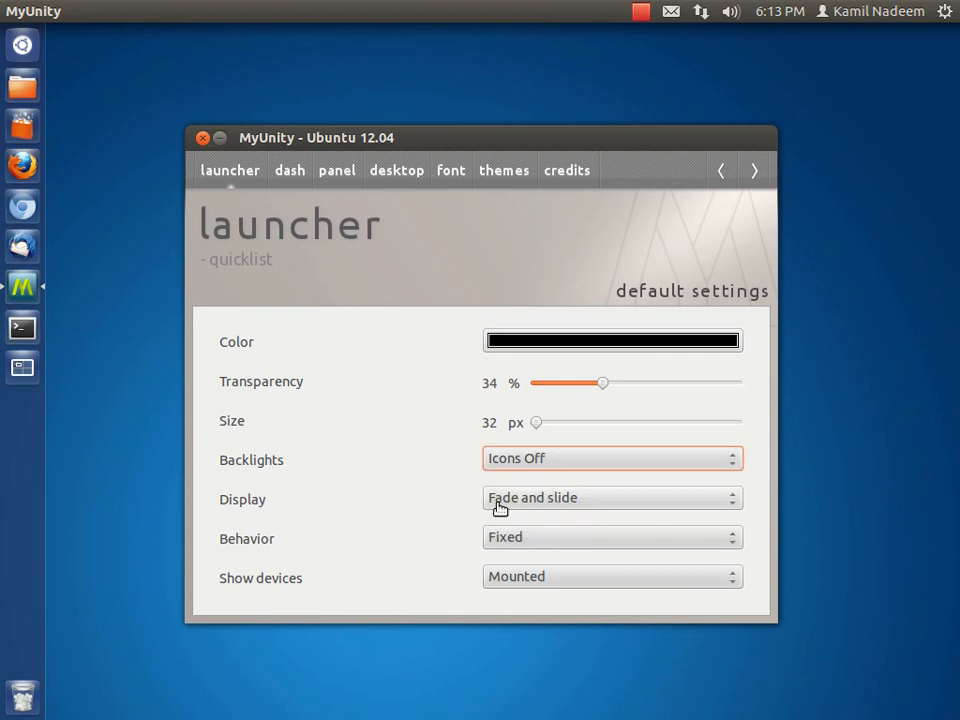
{"action": "mouse_move", "coordinate": [30, 404]}
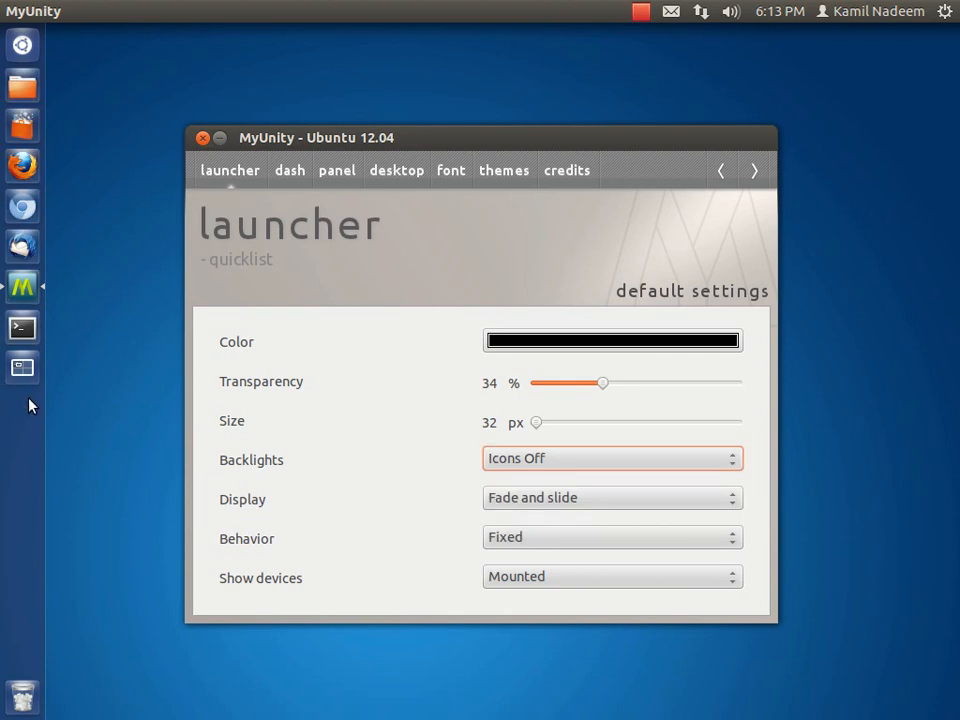
{"action": "left_click", "coordinate": [612, 458]}
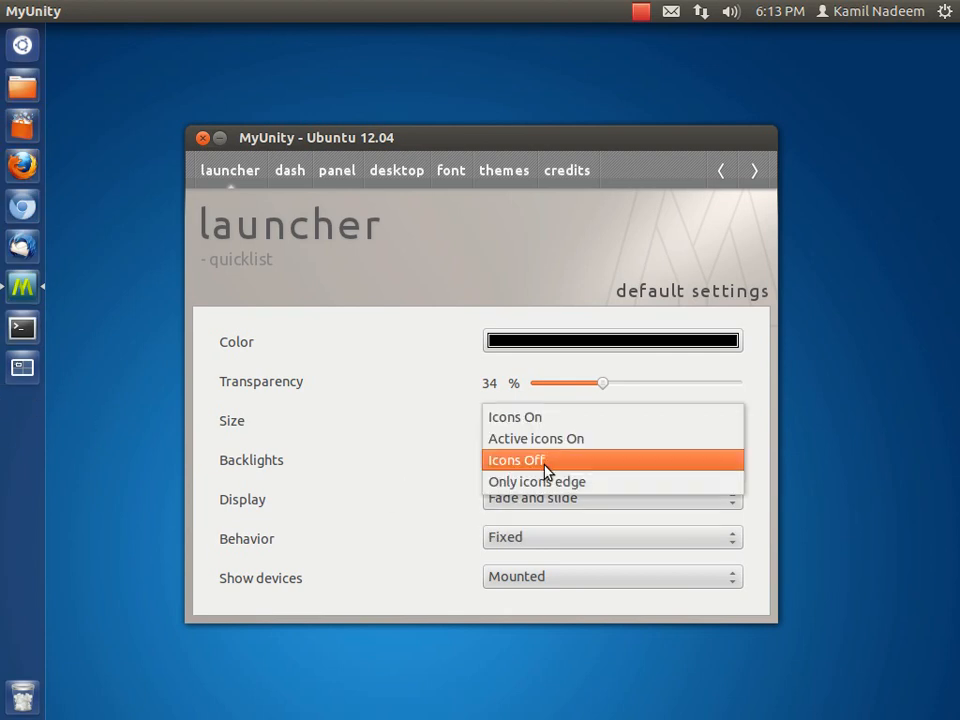
{"action": "left_click", "coordinate": [514, 416]}
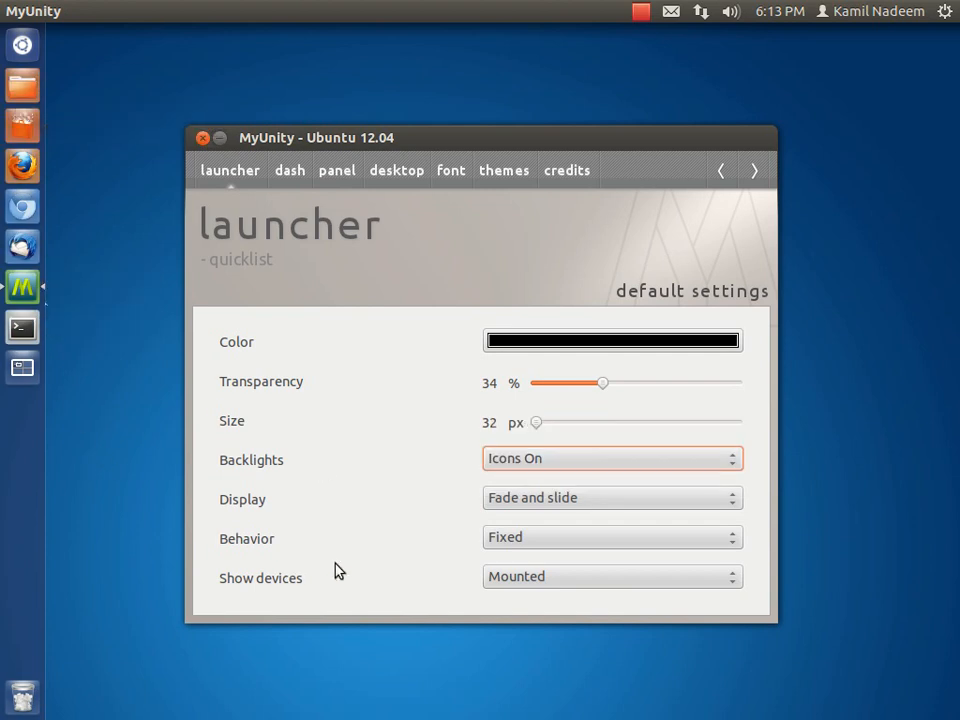
{"action": "left_click", "coordinate": [612, 536]}
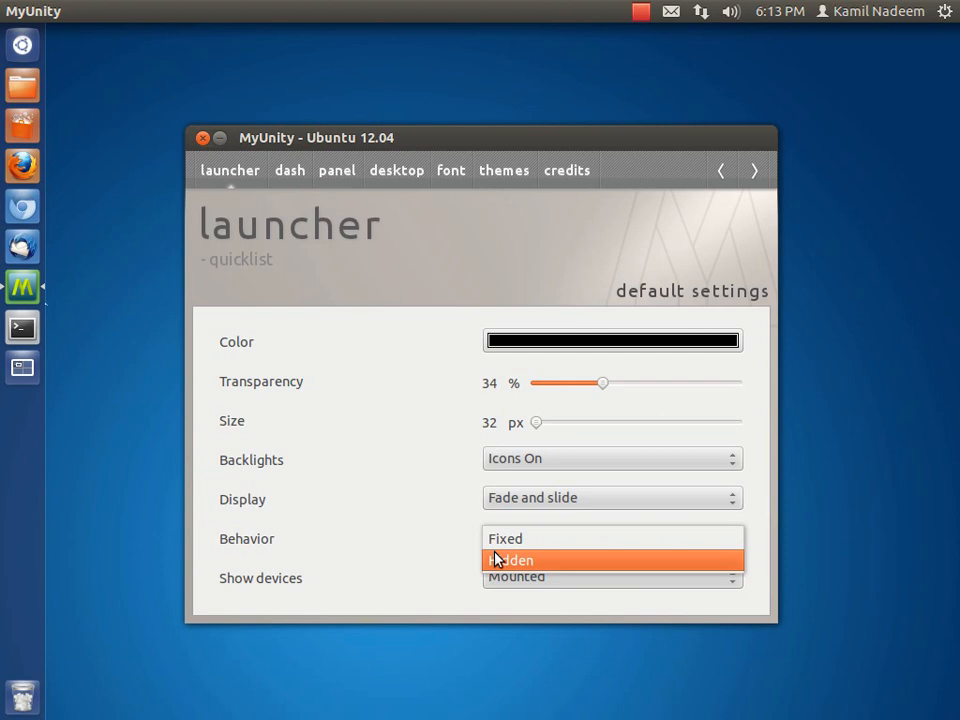
{"action": "left_click", "coordinate": [512, 560]}
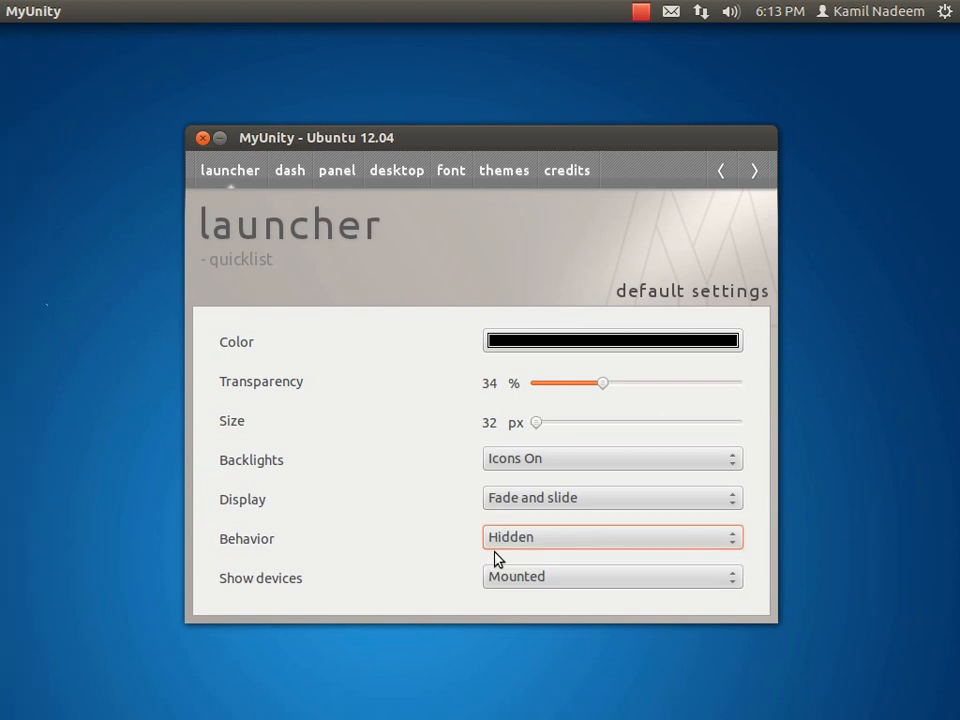
{"action": "left_click", "coordinate": [612, 536]}
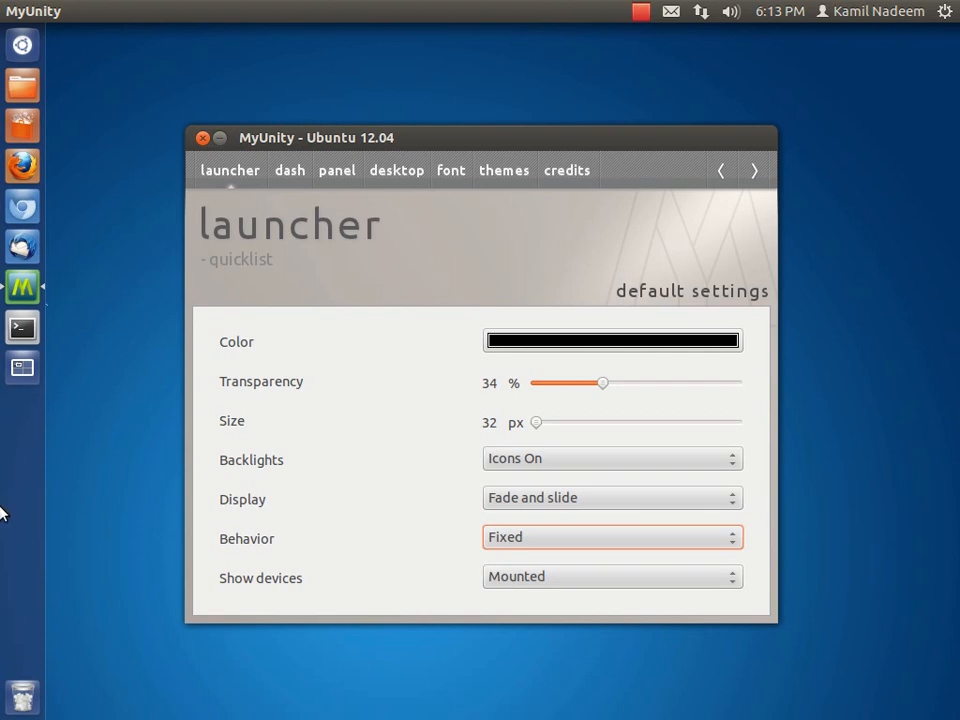
{"action": "mouse_move", "coordinate": [72, 410]}
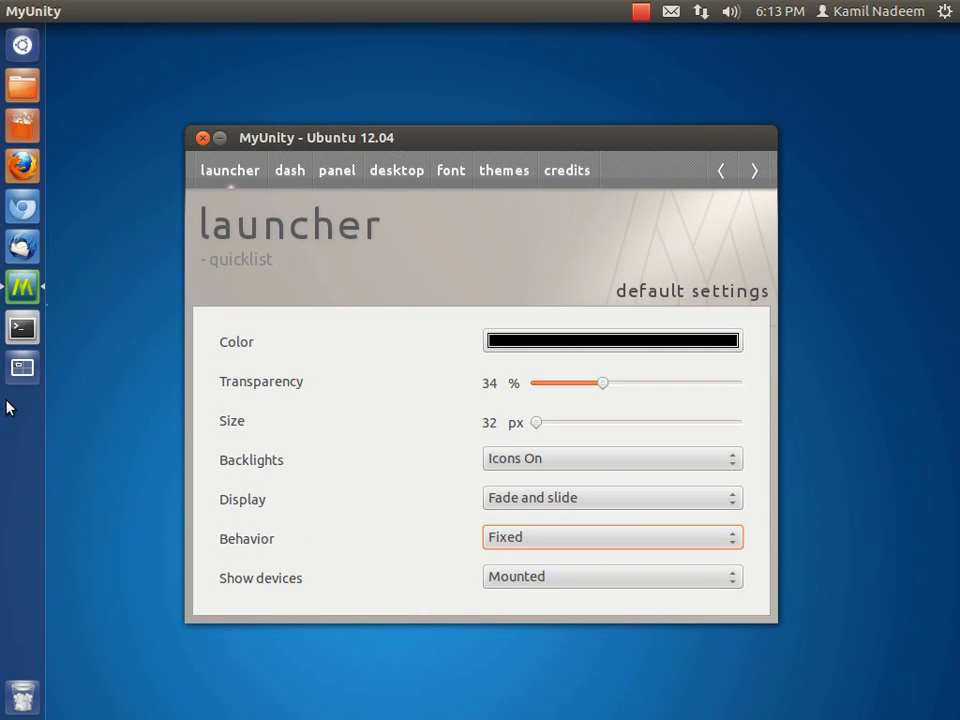
{"action": "mouse_move", "coordinate": [8, 476]}
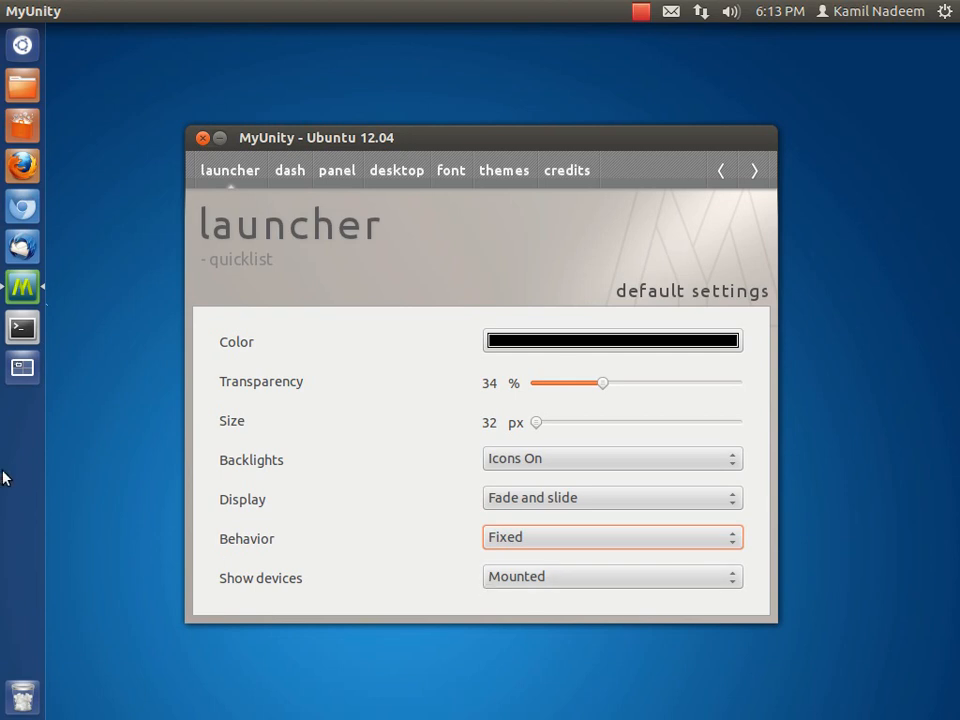
{"action": "left_click", "coordinate": [612, 536]}
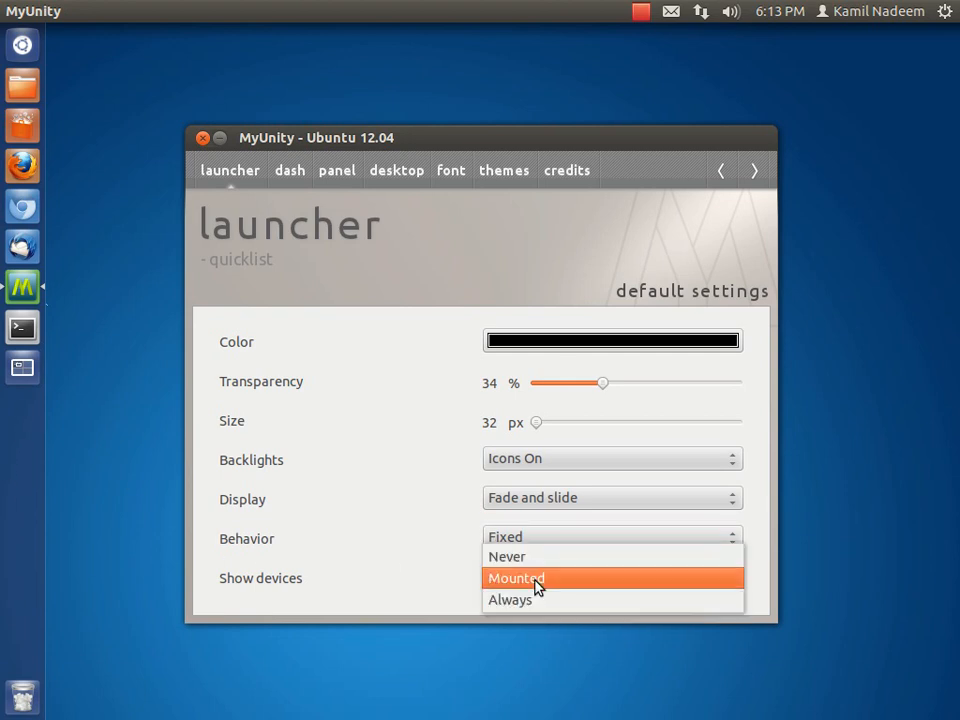
{"action": "left_click", "coordinate": [516, 576]}
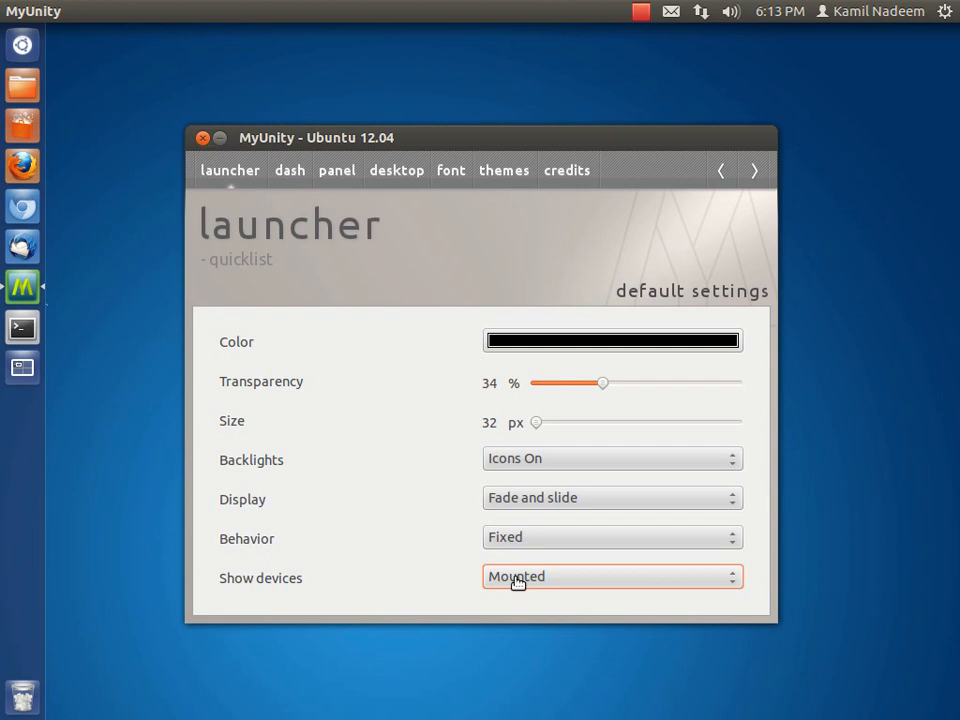
{"action": "mouse_move", "coordinate": [518, 584]}
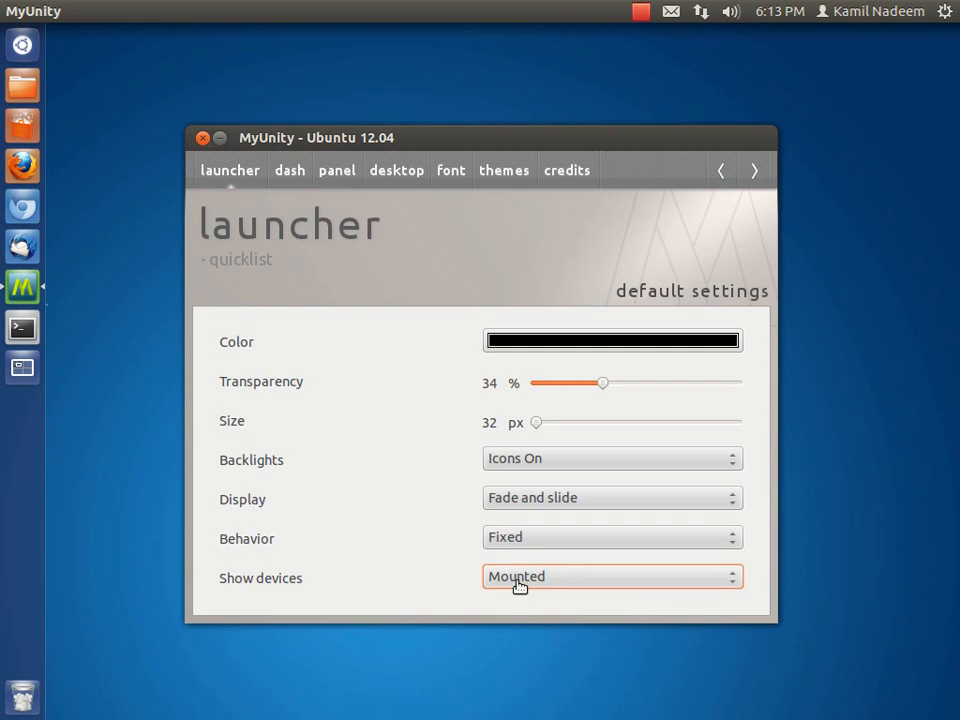
{"action": "mouse_move", "coordinate": [452, 552]}
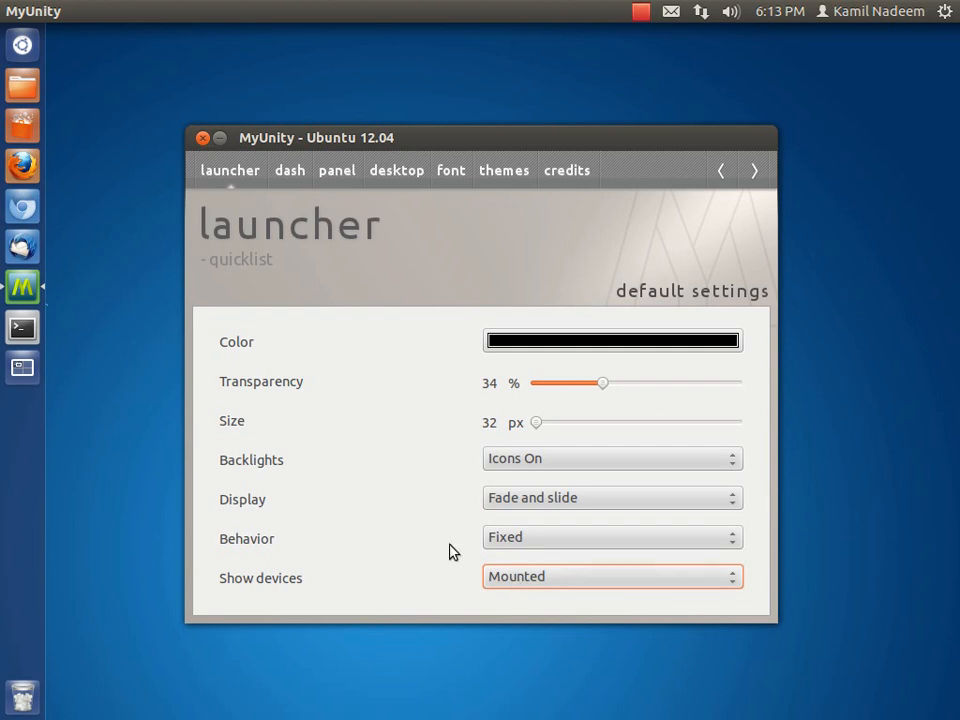
{"action": "left_click", "coordinate": [612, 576]}
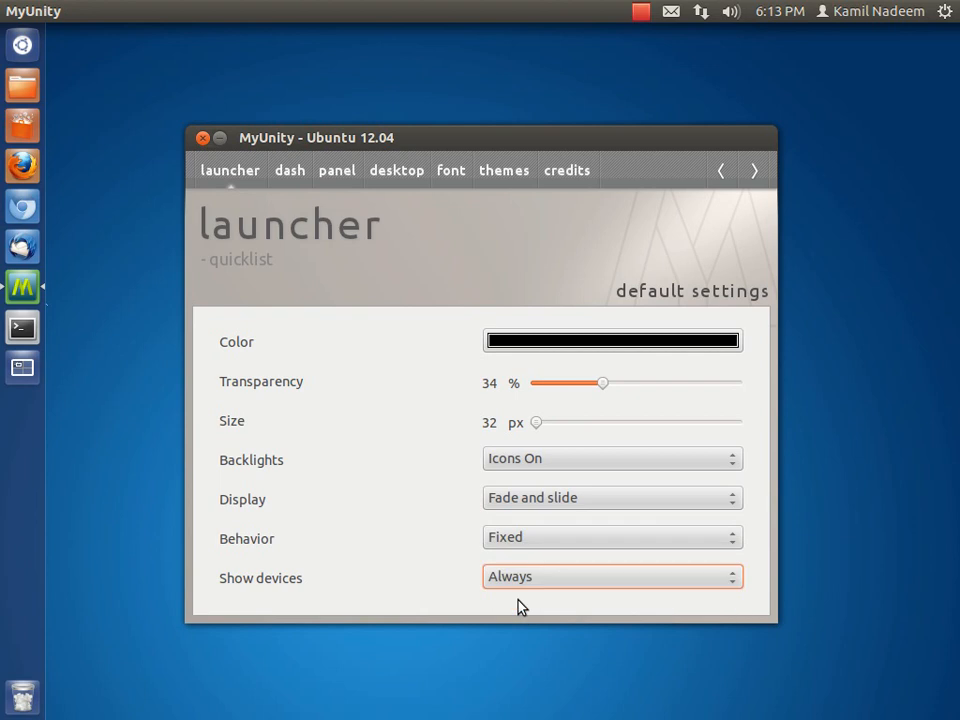
{"action": "left_click", "coordinate": [612, 576]}
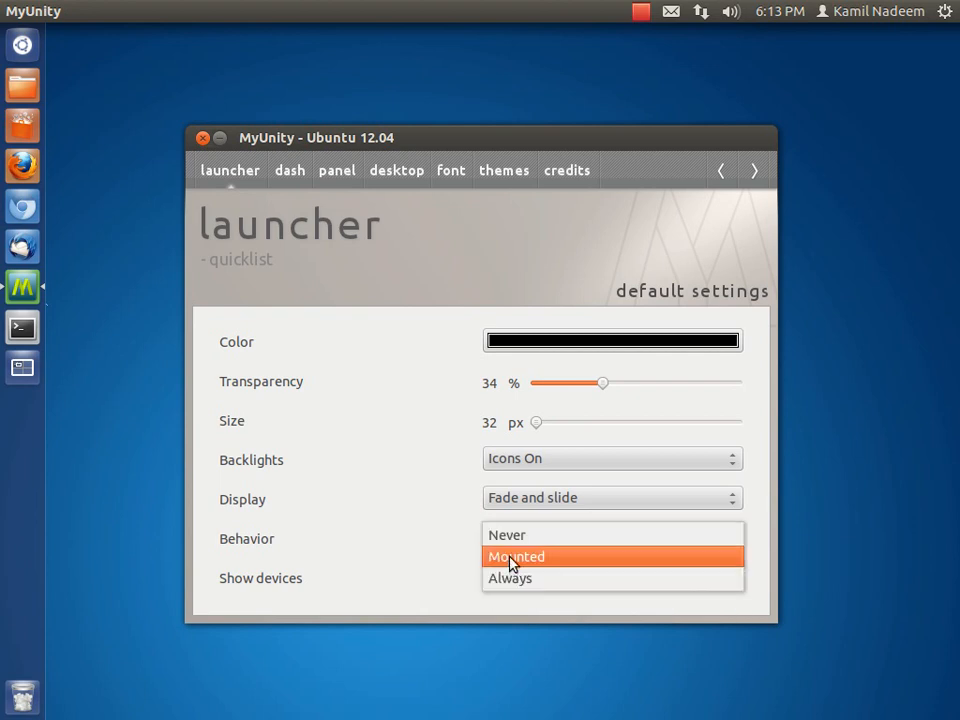
{"action": "left_click", "coordinate": [516, 556]}
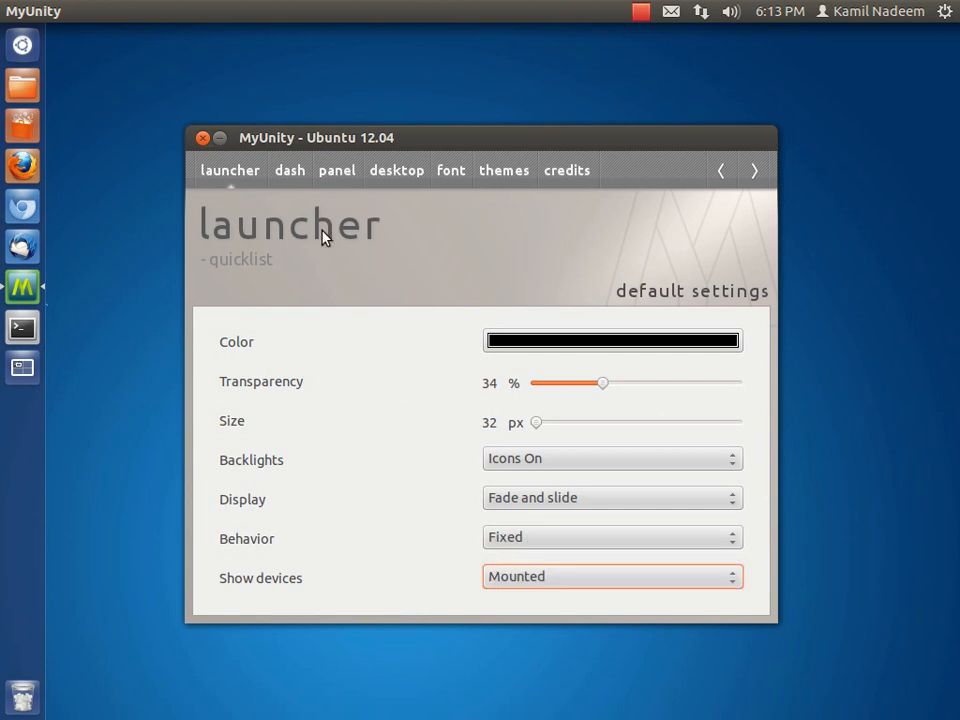
- Switch to MyUnity's dash settings page
{"action": "left_click", "coordinate": [288, 170]}
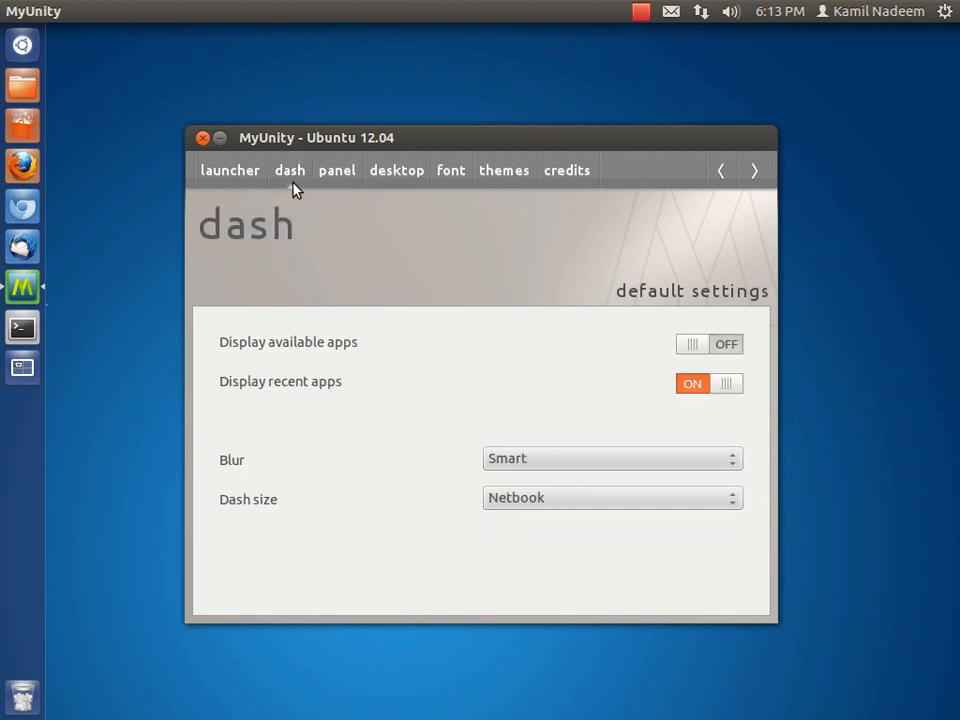
{"action": "mouse_move", "coordinate": [350, 360]}
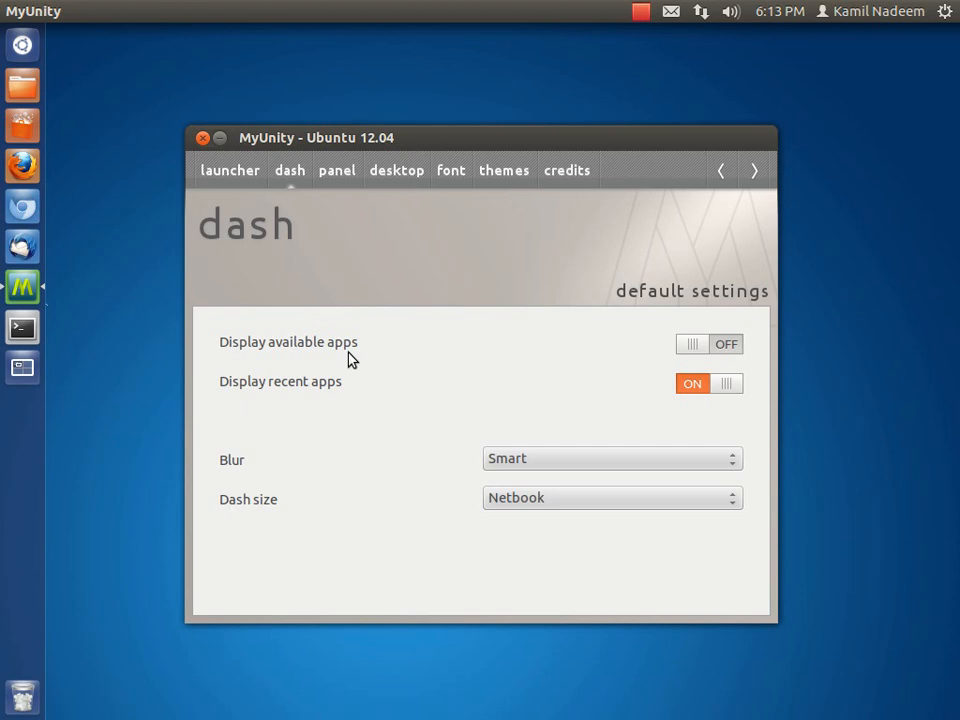
{"action": "mouse_move", "coordinate": [276, 350]}
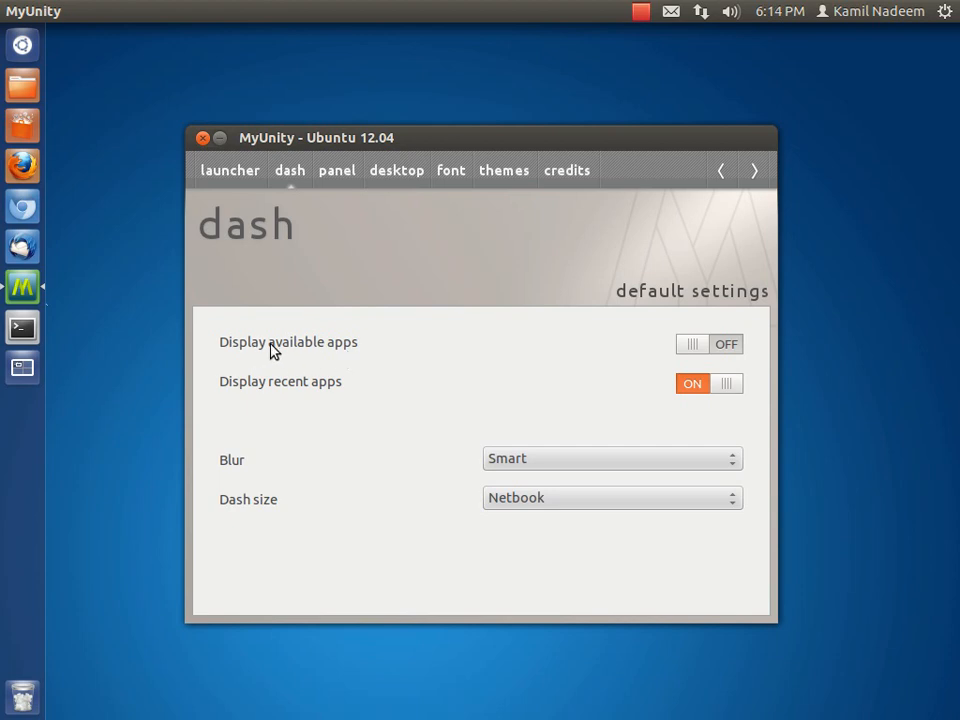
{"action": "mouse_move", "coordinate": [22, 44]}
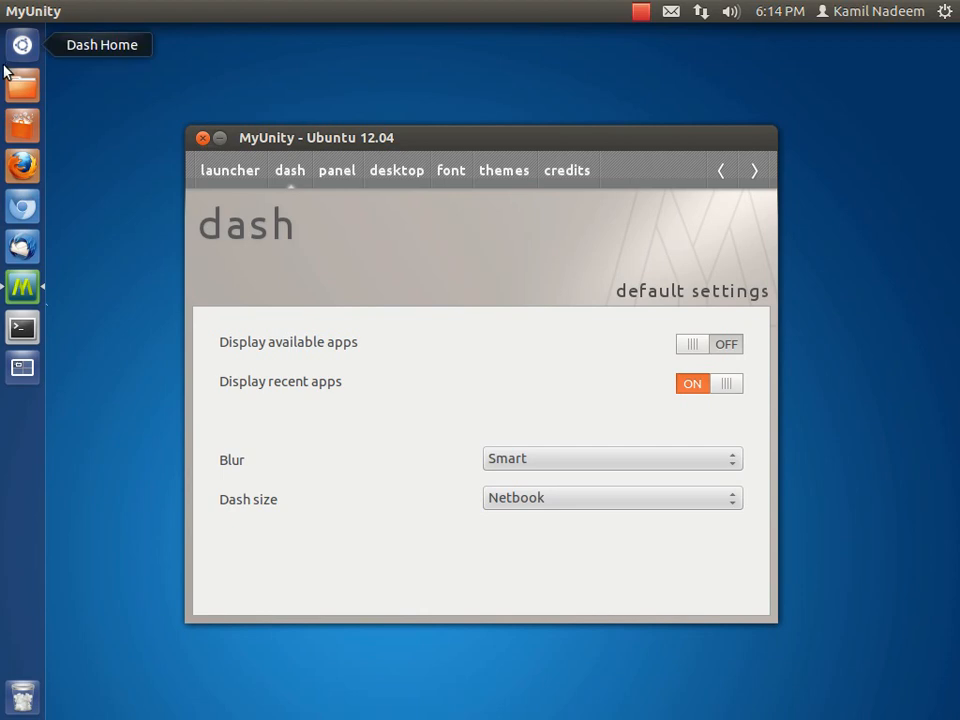
{"action": "mouse_move", "coordinate": [42, 52]}
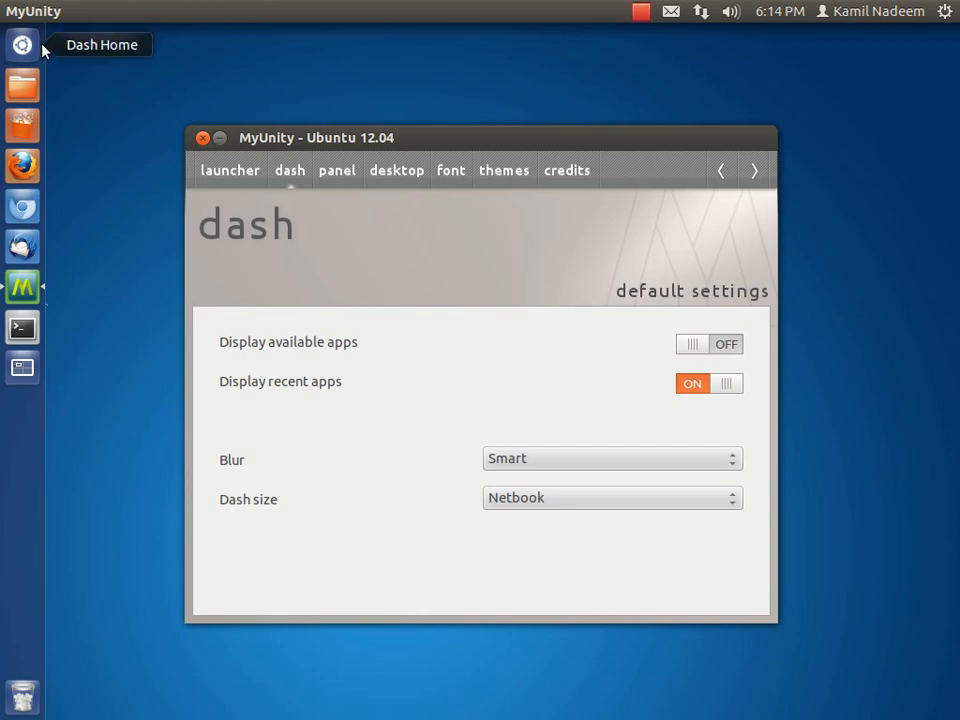
{"action": "left_click", "coordinate": [22, 44]}
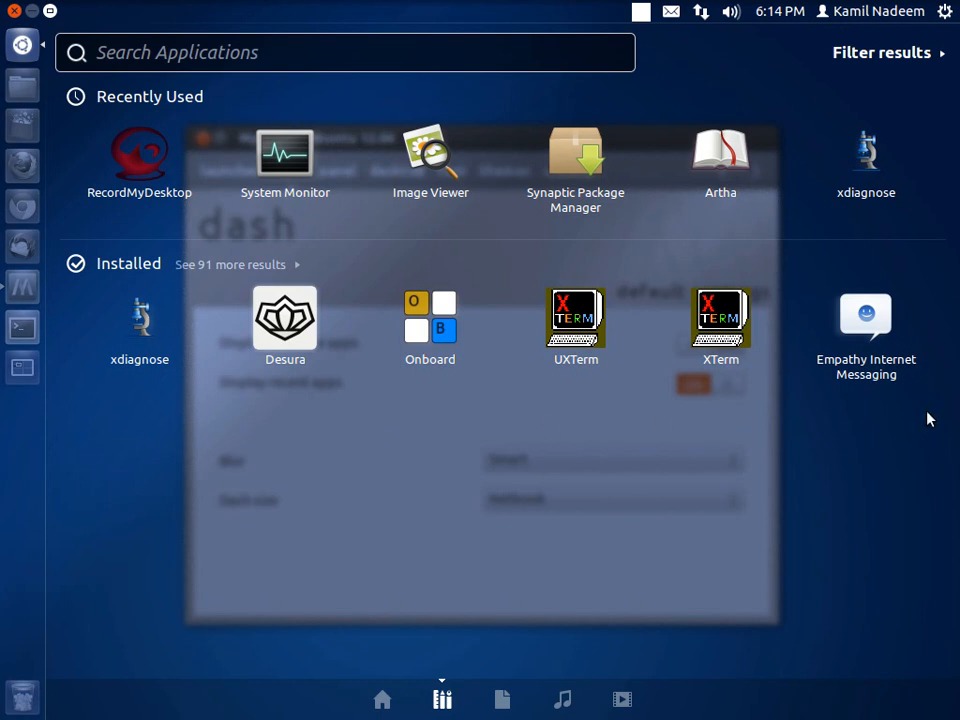
{"action": "mouse_move", "coordinate": [948, 428]}
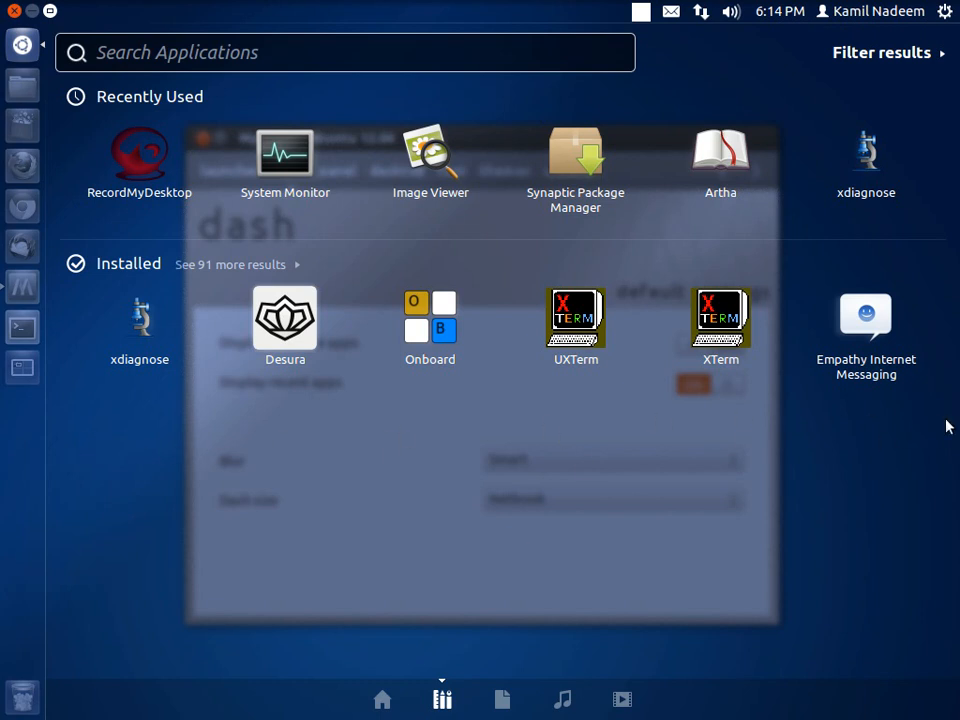
{"action": "left_click", "coordinate": [22, 44]}
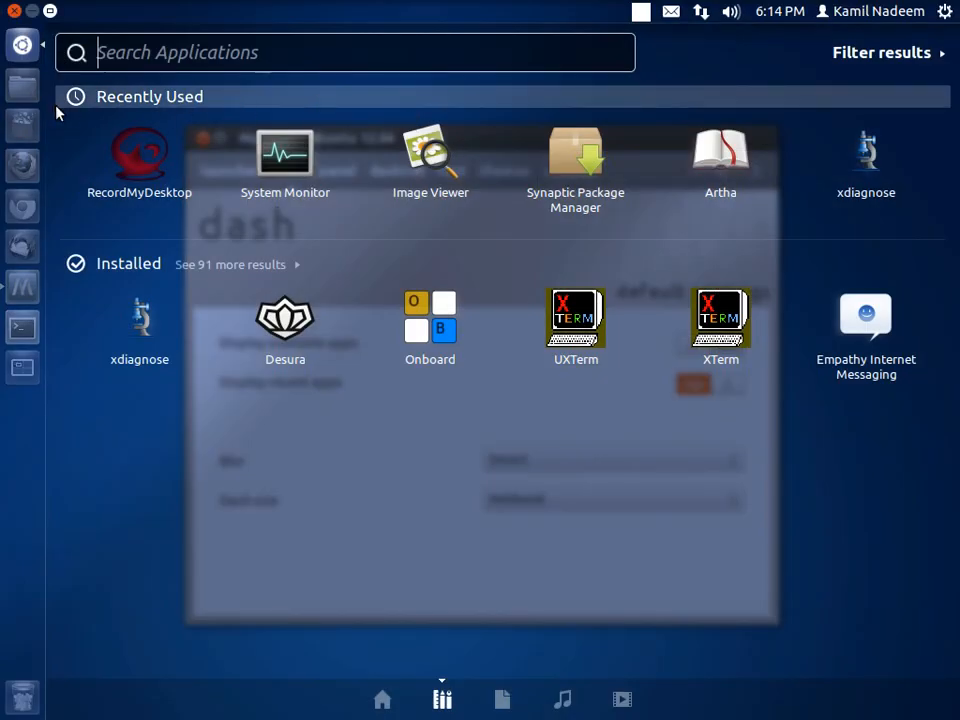
{"action": "mouse_move", "coordinate": [430, 156]}
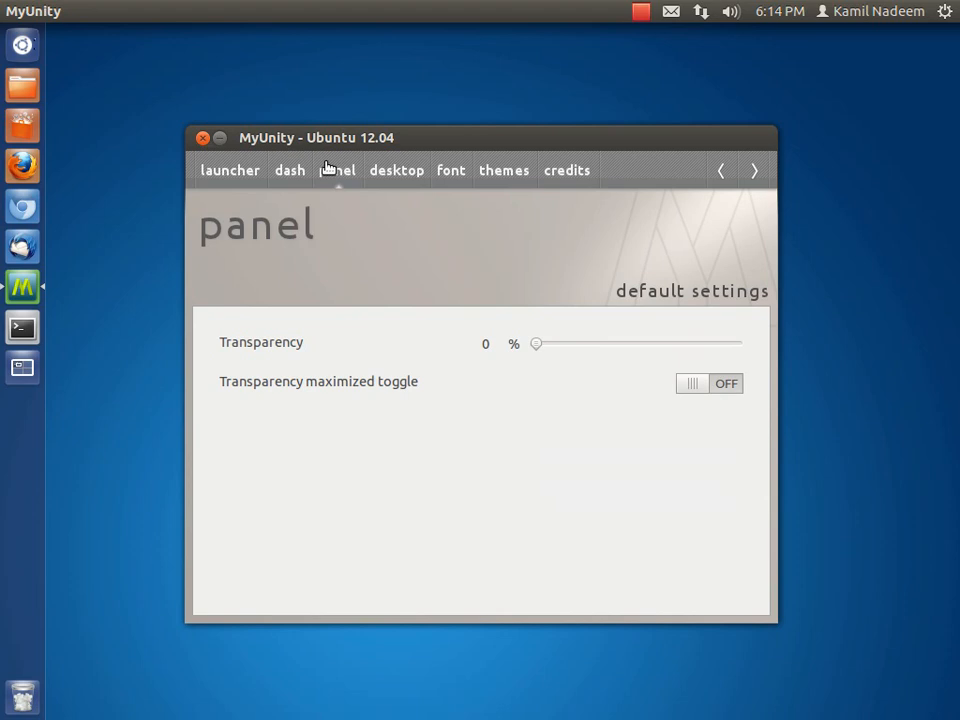
{"action": "mouse_move", "coordinate": [532, 352]}
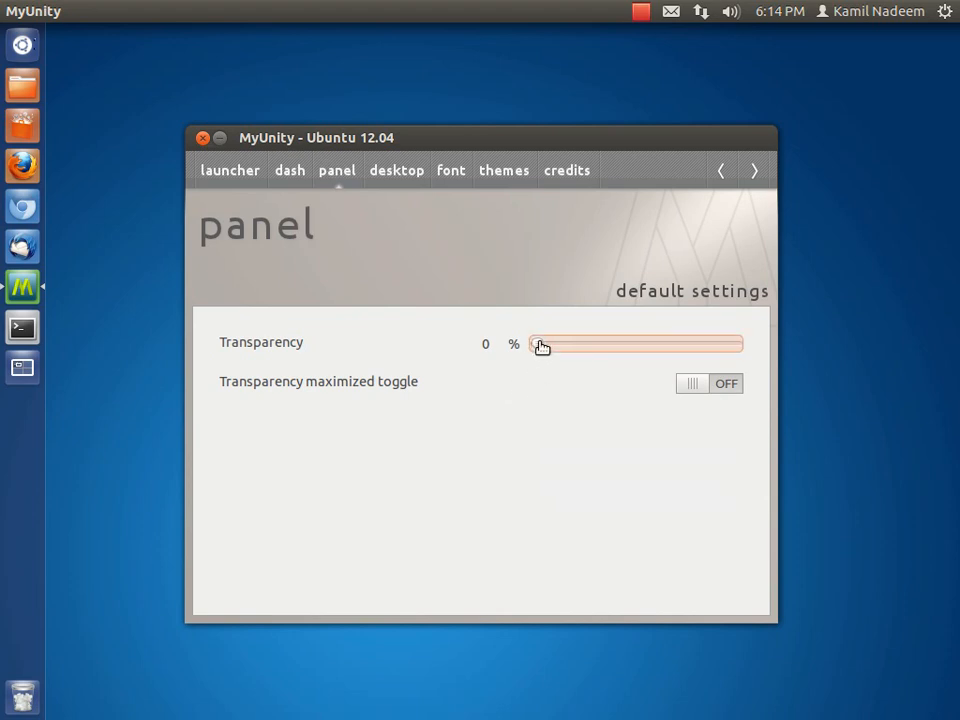
- Try panel transparency at 42% and 24%, then return it to 0%
{"action": "left_click_drag", "start_coordinate": [538, 344], "coordinate": [624, 344]}
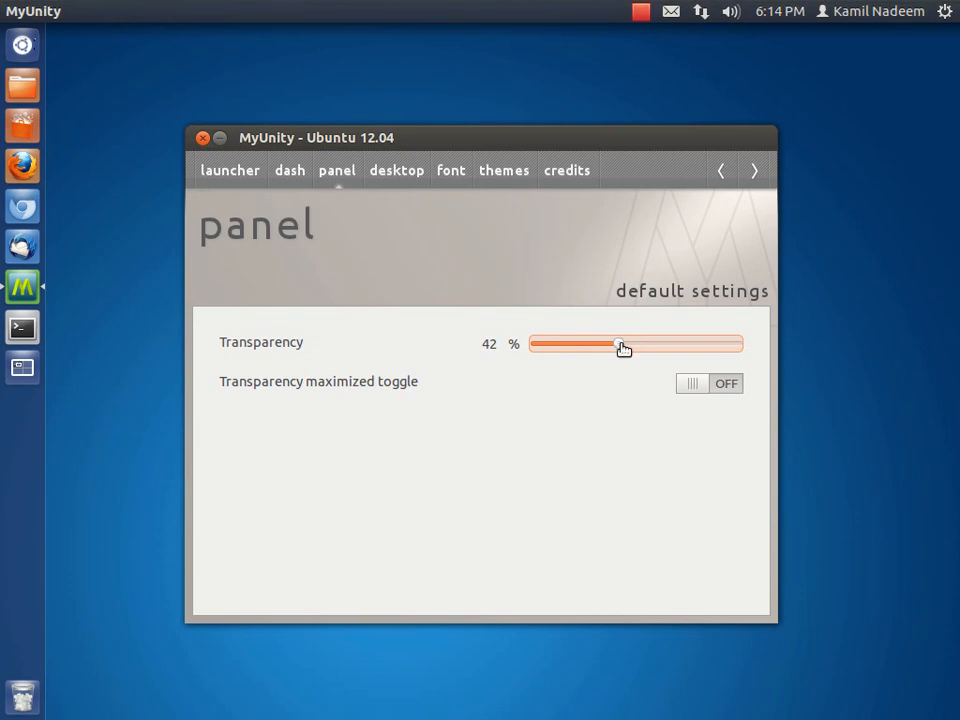
{"action": "left_click_drag", "start_coordinate": [620, 344], "coordinate": [584, 344]}
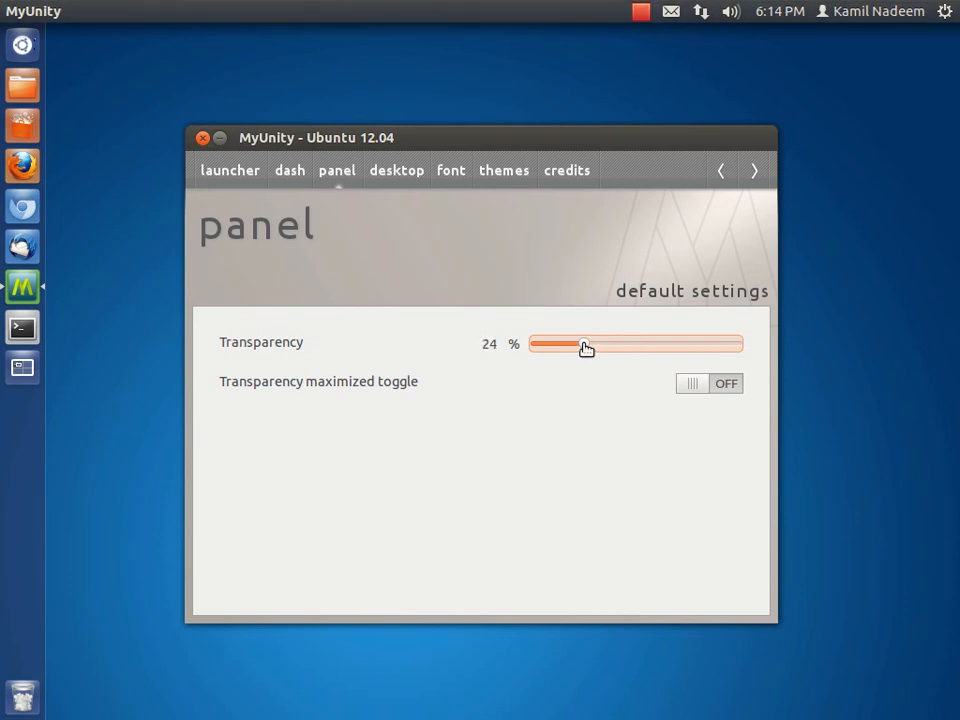
{"action": "left_click_drag", "start_coordinate": [588, 344], "coordinate": [672, 344]}
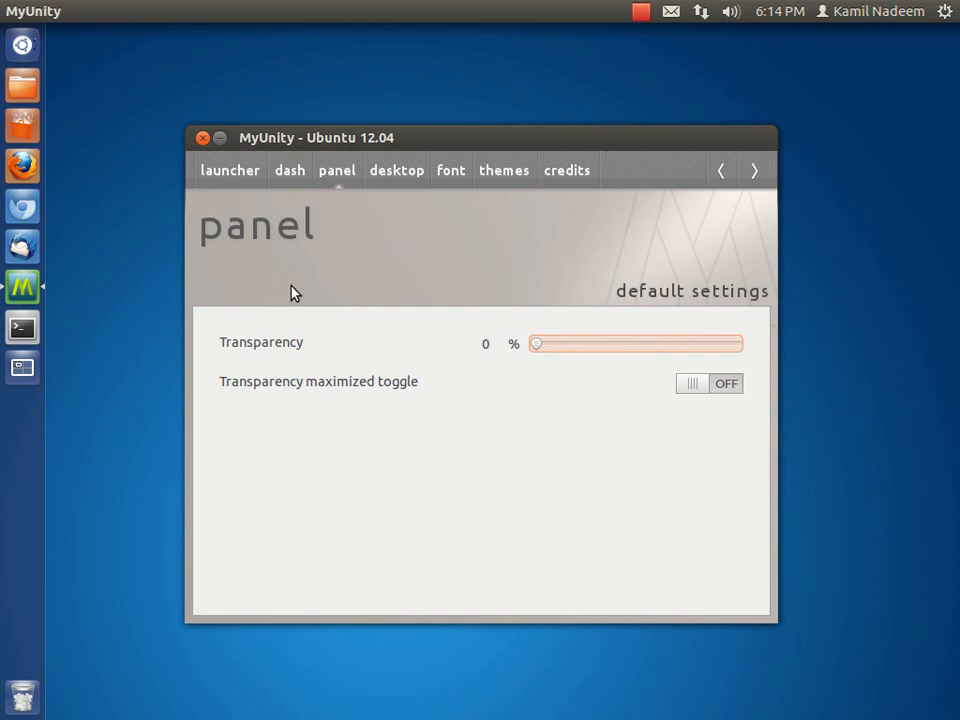
{"action": "mouse_move", "coordinate": [396, 170]}
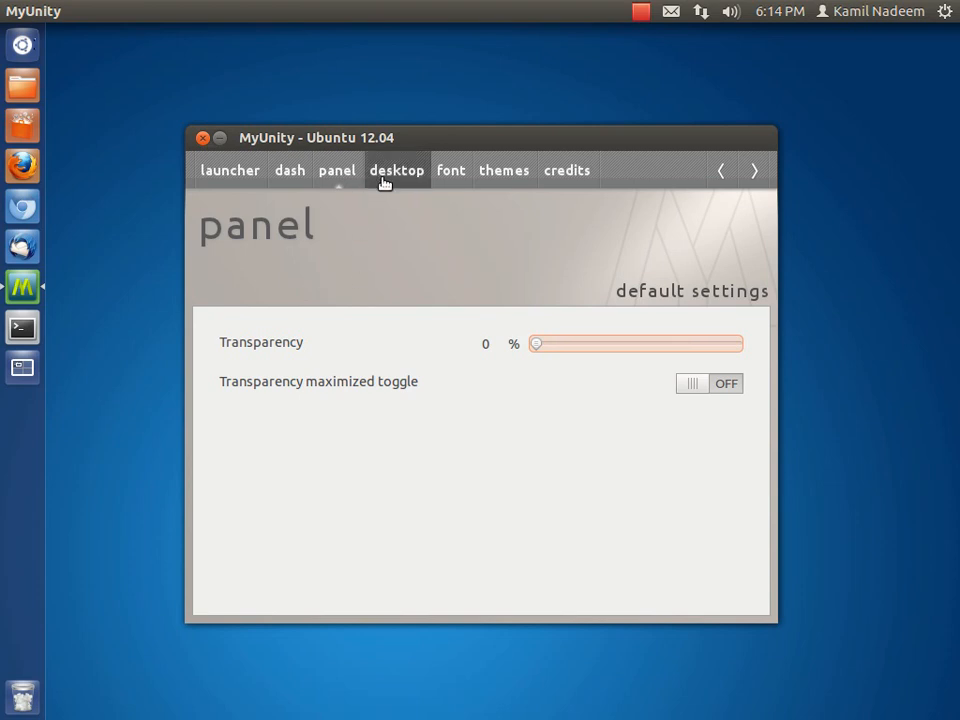
- On the desktop page, toggle the home icon on and back off
{"action": "left_click", "coordinate": [396, 170]}
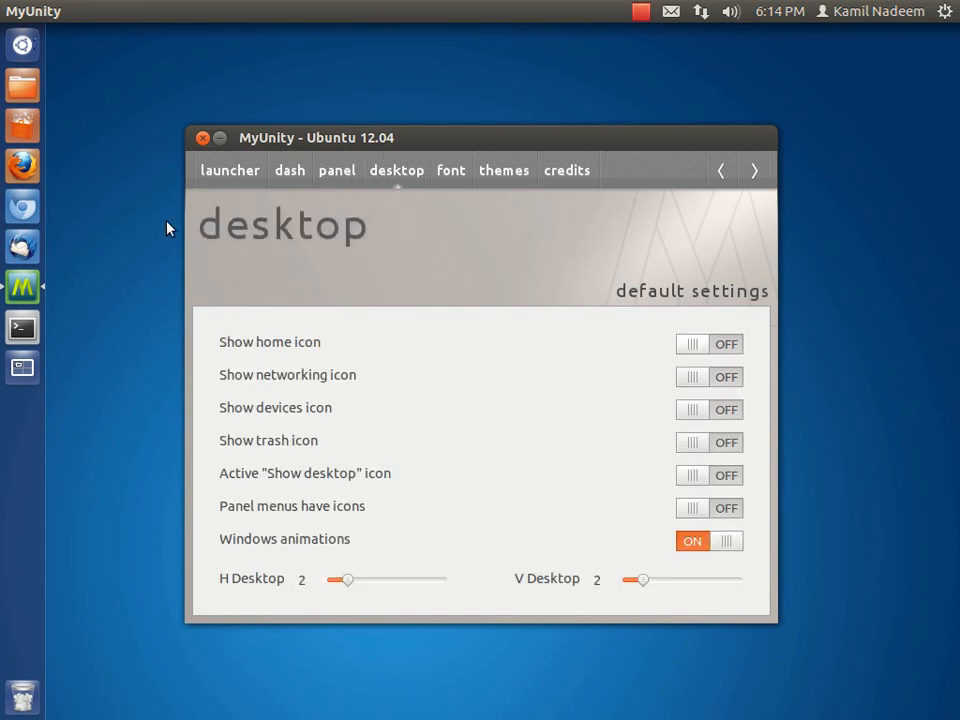
{"action": "left_click", "coordinate": [708, 344]}
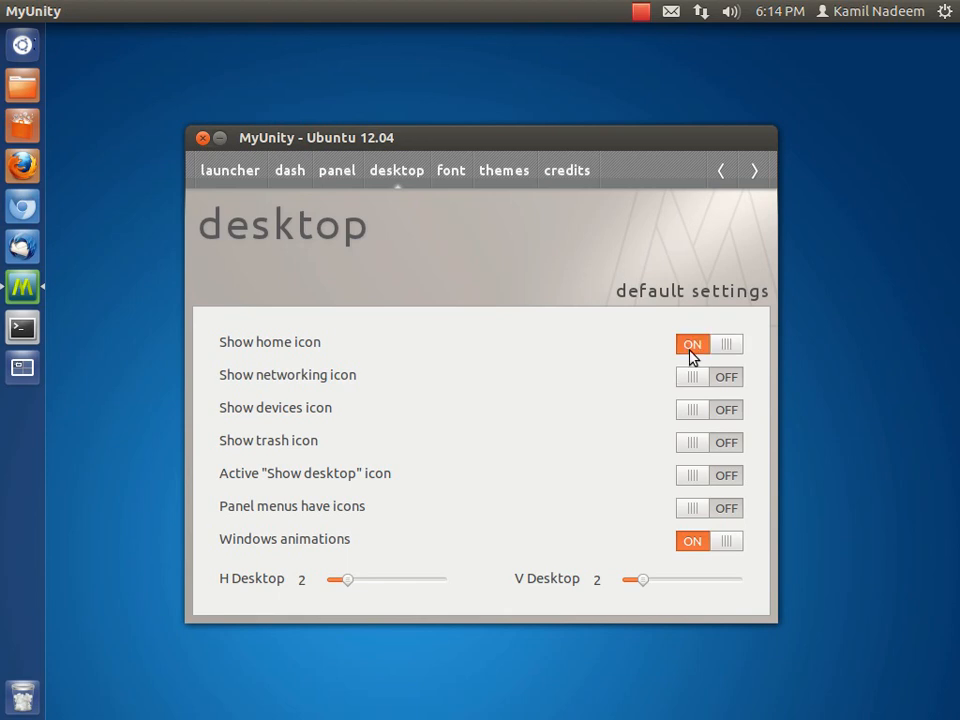
{"action": "left_click", "coordinate": [708, 344]}
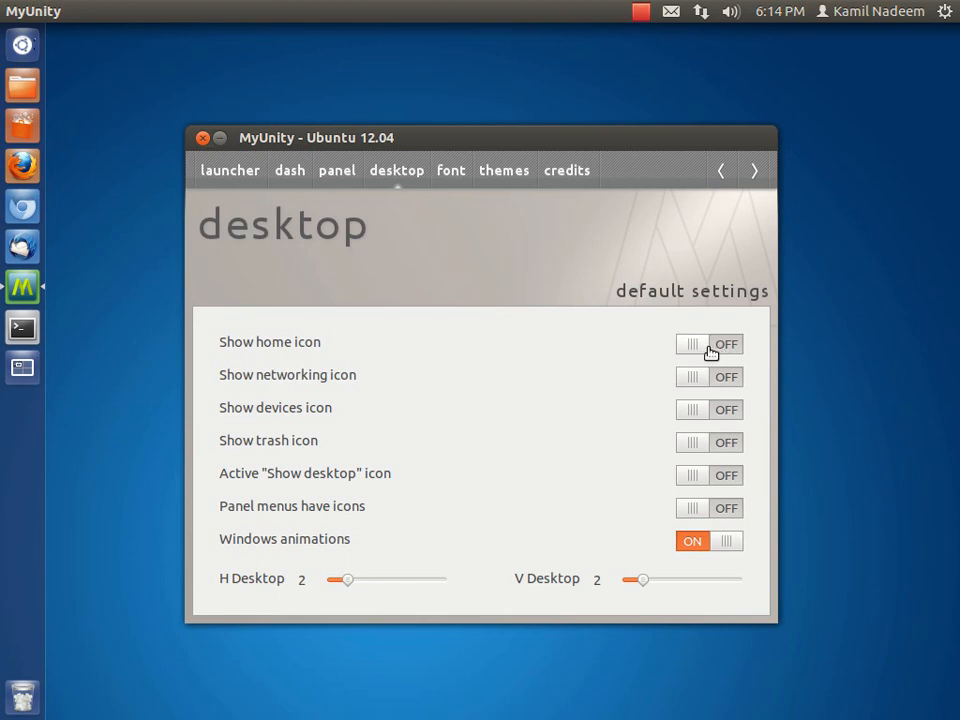
{"action": "mouse_move", "coordinate": [696, 362]}
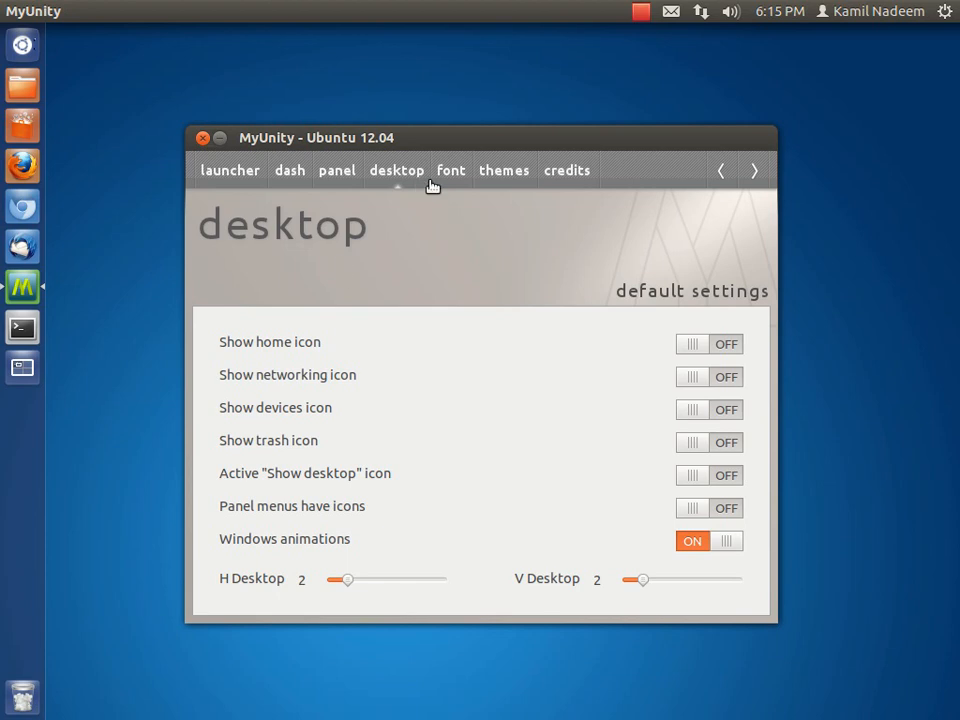
{"action": "left_click", "coordinate": [450, 170]}
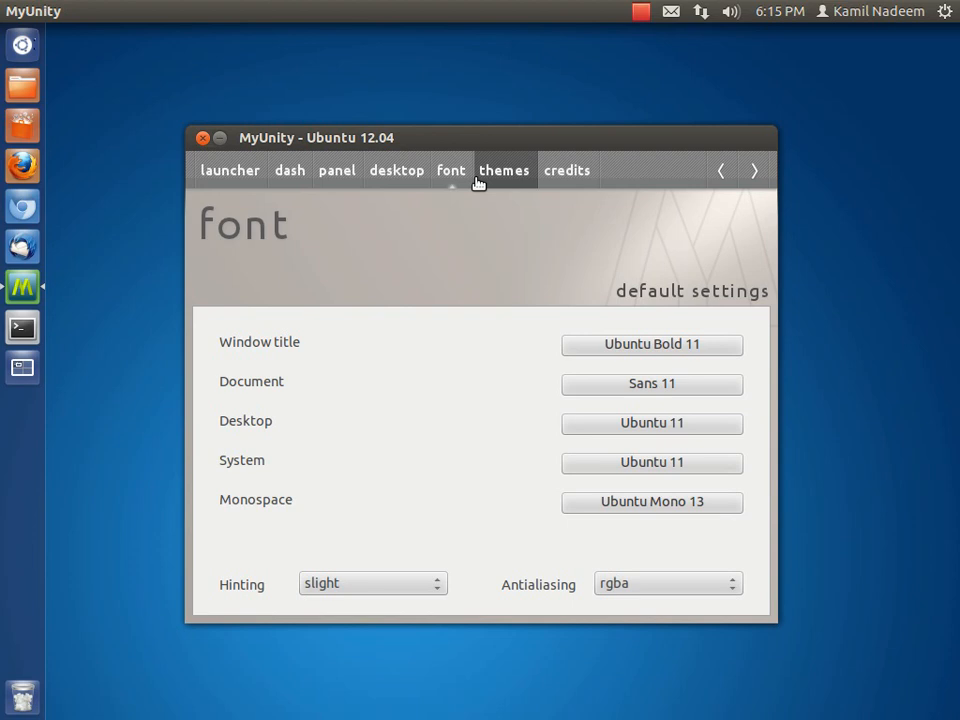
- Set the theme to Radiance on the themes page
{"action": "left_click", "coordinate": [504, 170]}
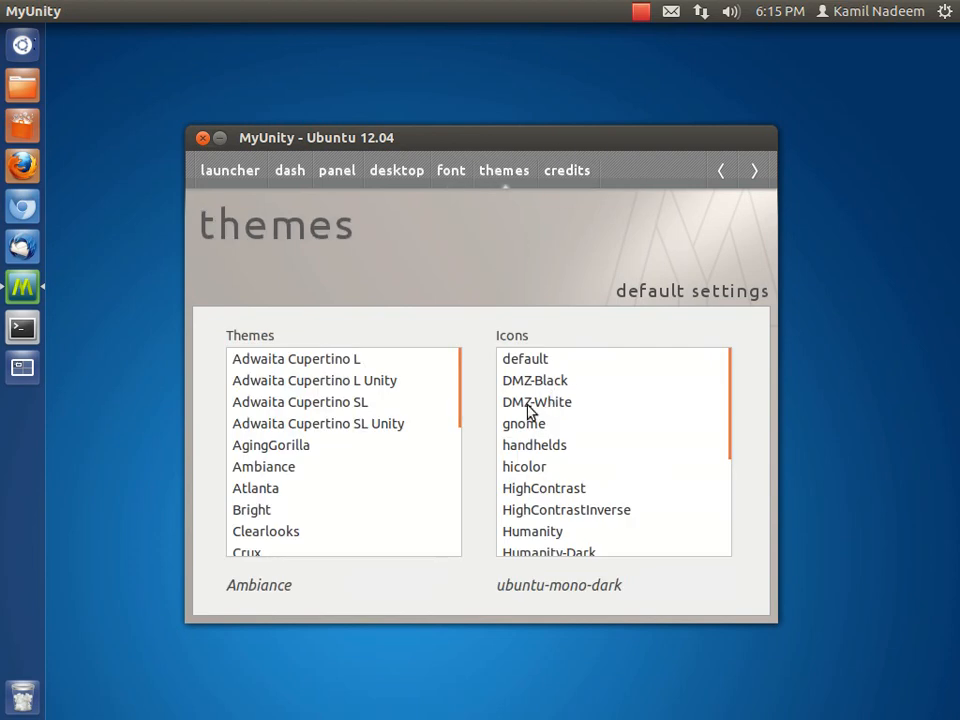
{"action": "mouse_move", "coordinate": [288, 448]}
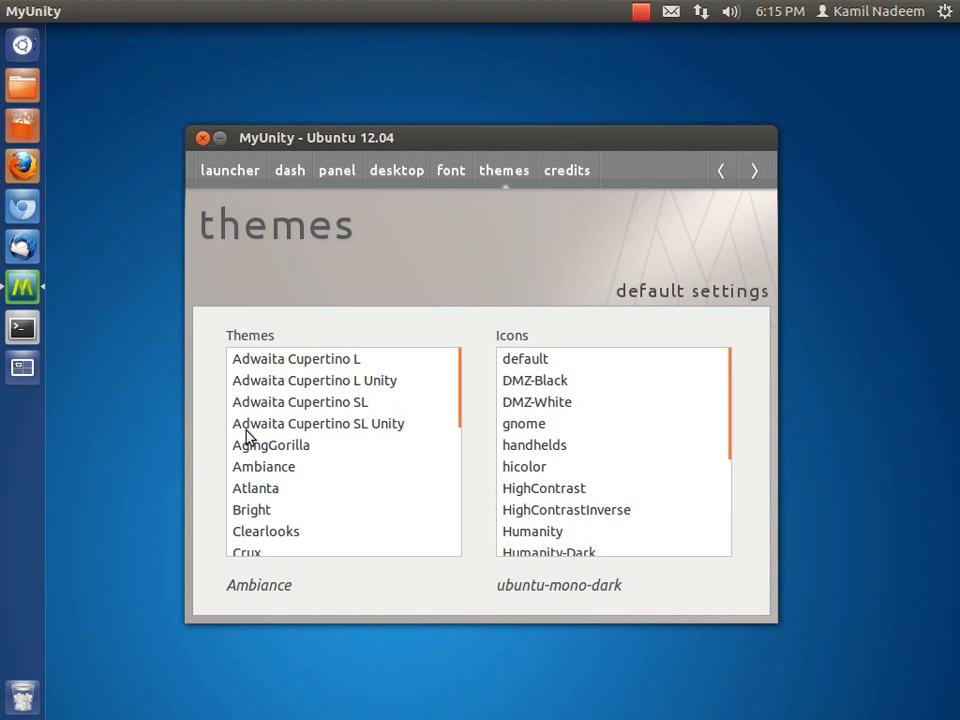
{"action": "scroll", "scroll_direction": "down", "scroll_amount": 3}
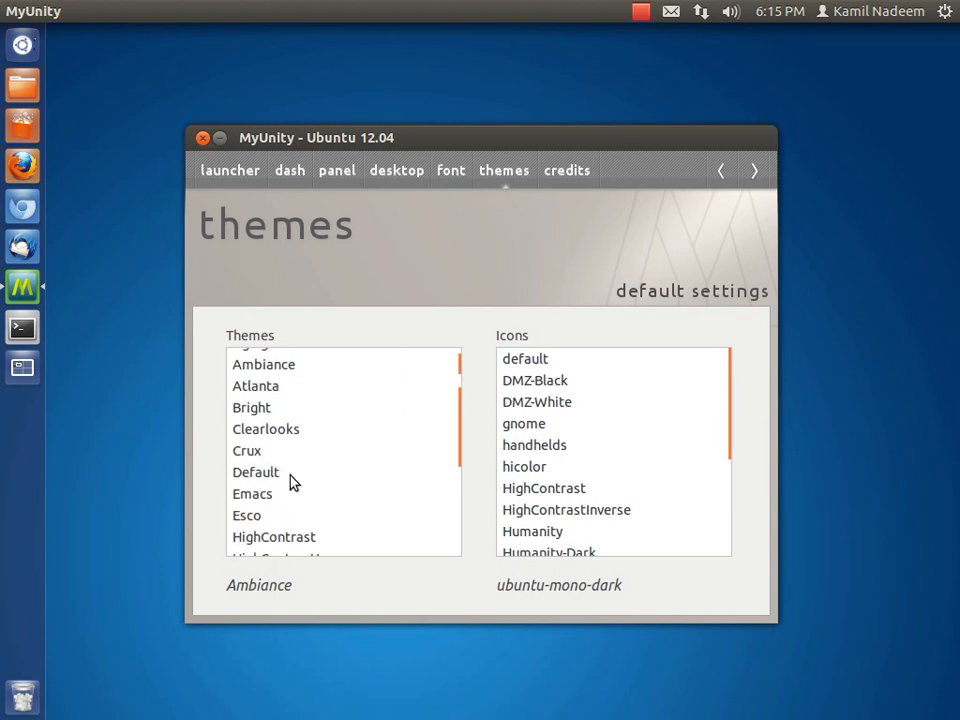
{"action": "scroll", "scroll_direction": "down", "scroll_amount": 3}
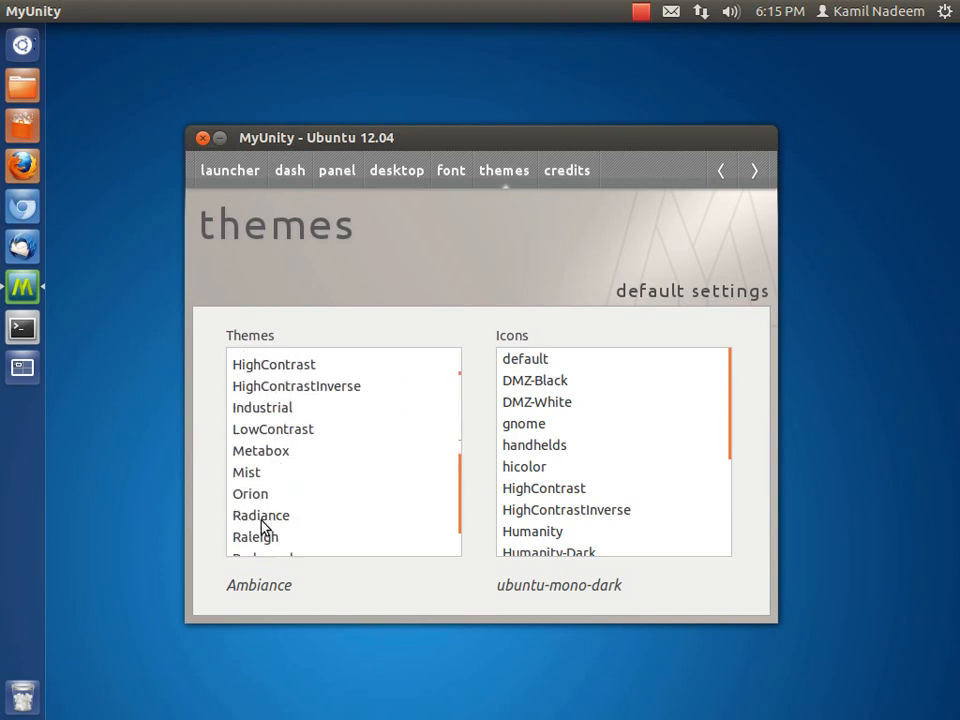
{"action": "left_click", "coordinate": [260, 516]}
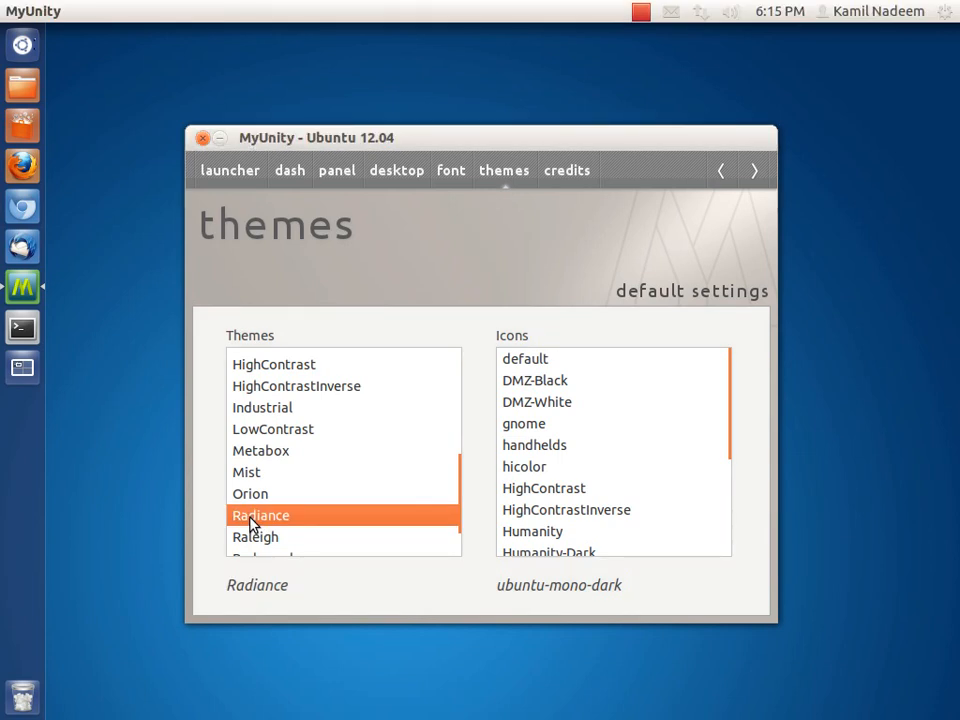
{"action": "mouse_move", "coordinate": [540, 490]}
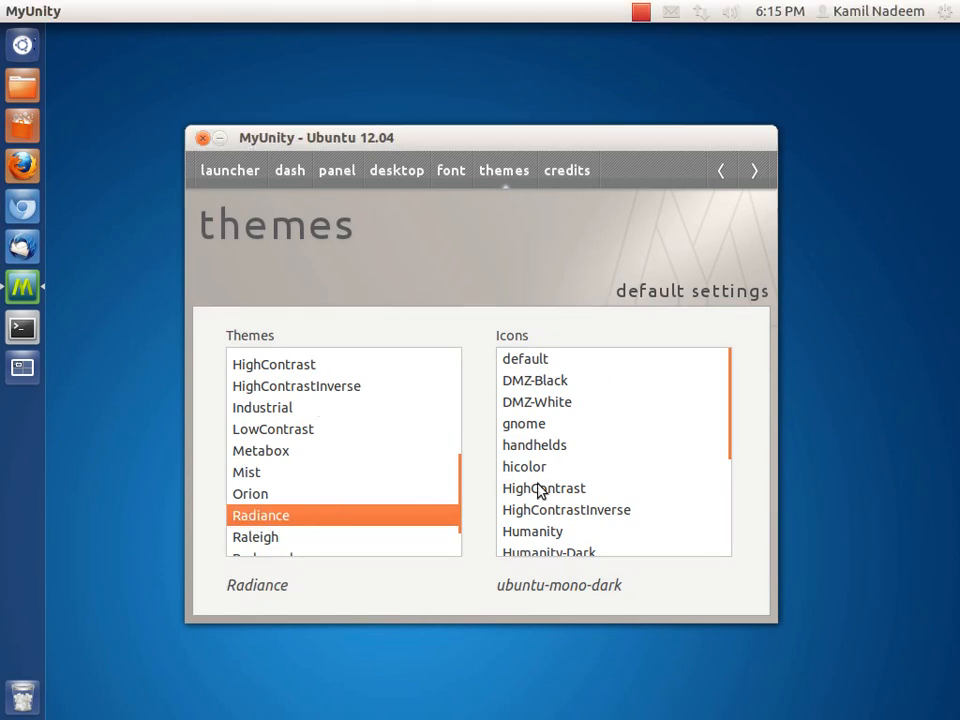
- Try Humanity-Dark icons, then settle on the ubuntu-mono-light icon set
{"action": "scroll", "scroll_direction": "down", "scroll_amount": 3}
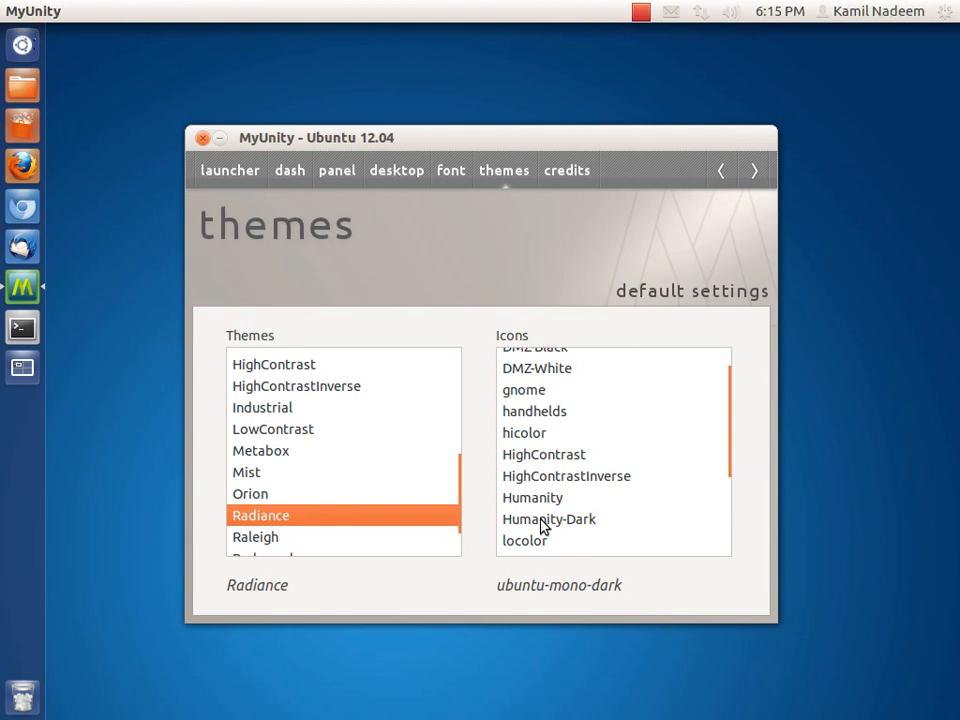
{"action": "left_click", "coordinate": [548, 518]}
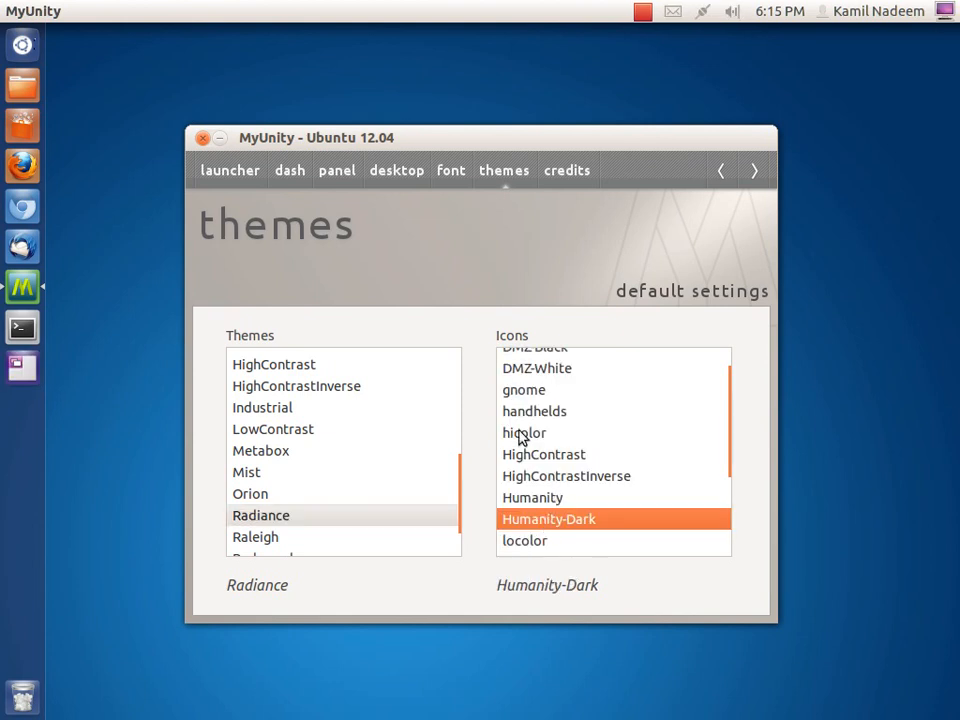
{"action": "scroll", "scroll_direction": "down", "scroll_amount": 3}
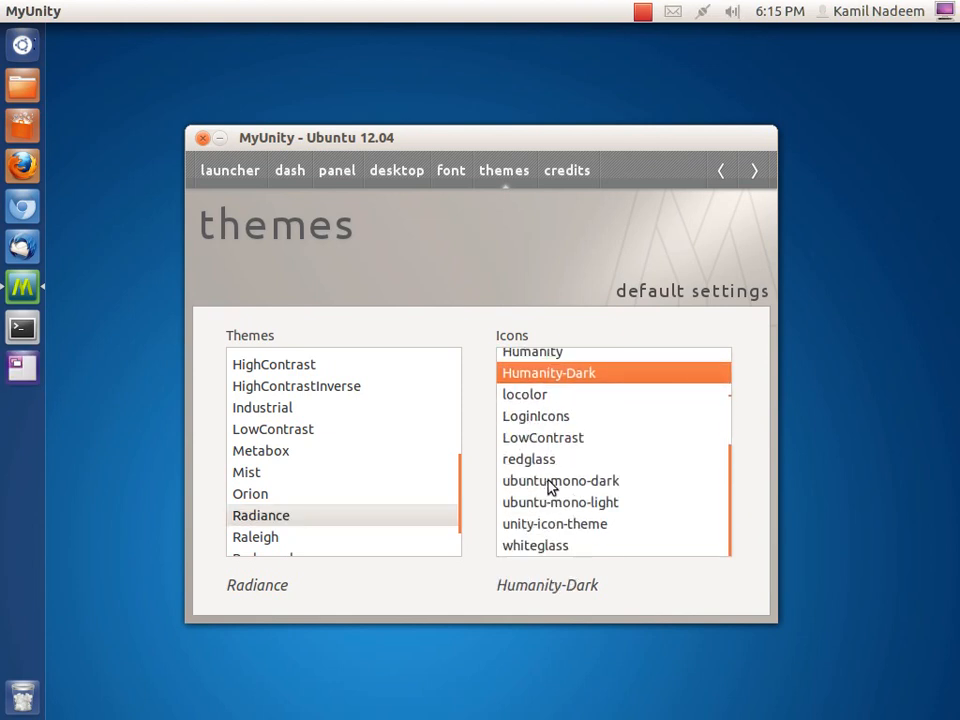
{"action": "left_click", "coordinate": [560, 502]}
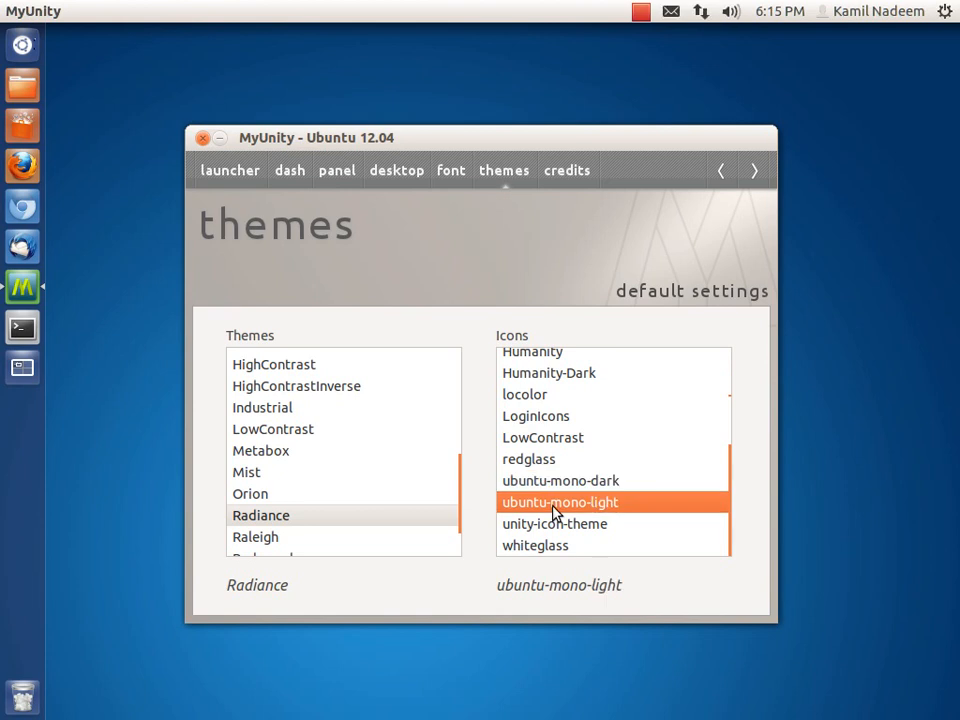
{"action": "mouse_move", "coordinate": [612, 372]}
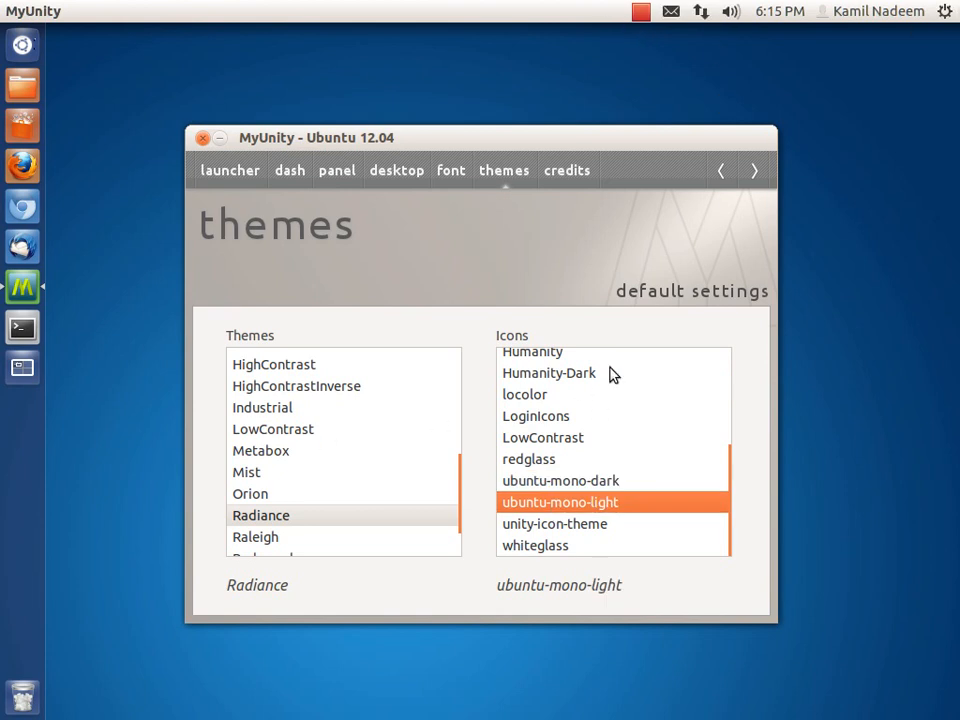
{"action": "mouse_move", "coordinate": [504, 460]}
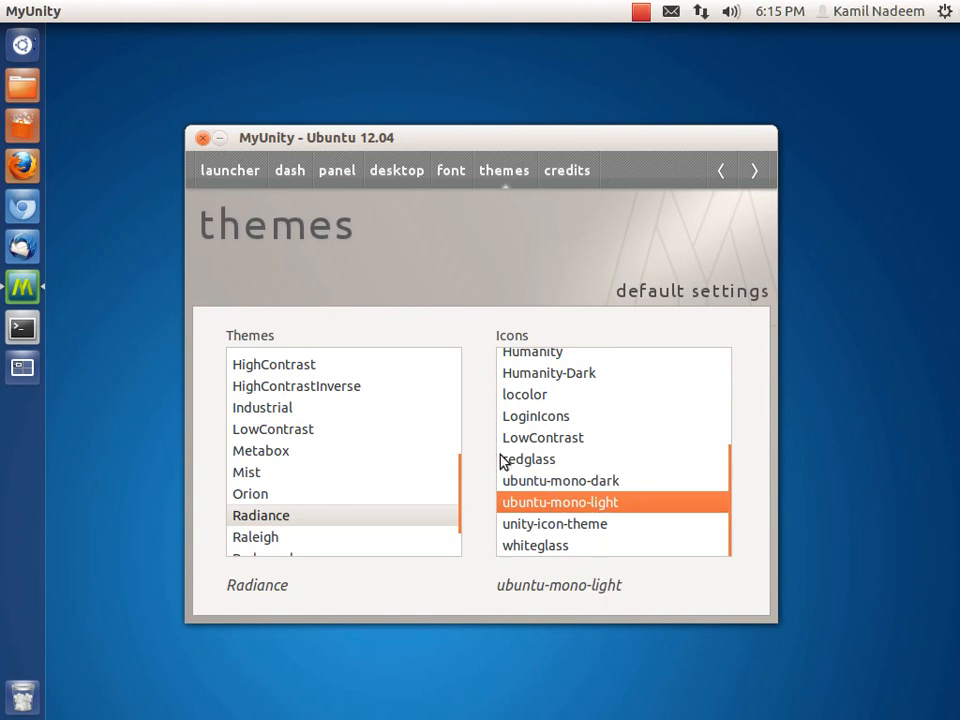
{"action": "left_click", "coordinate": [568, 170]}
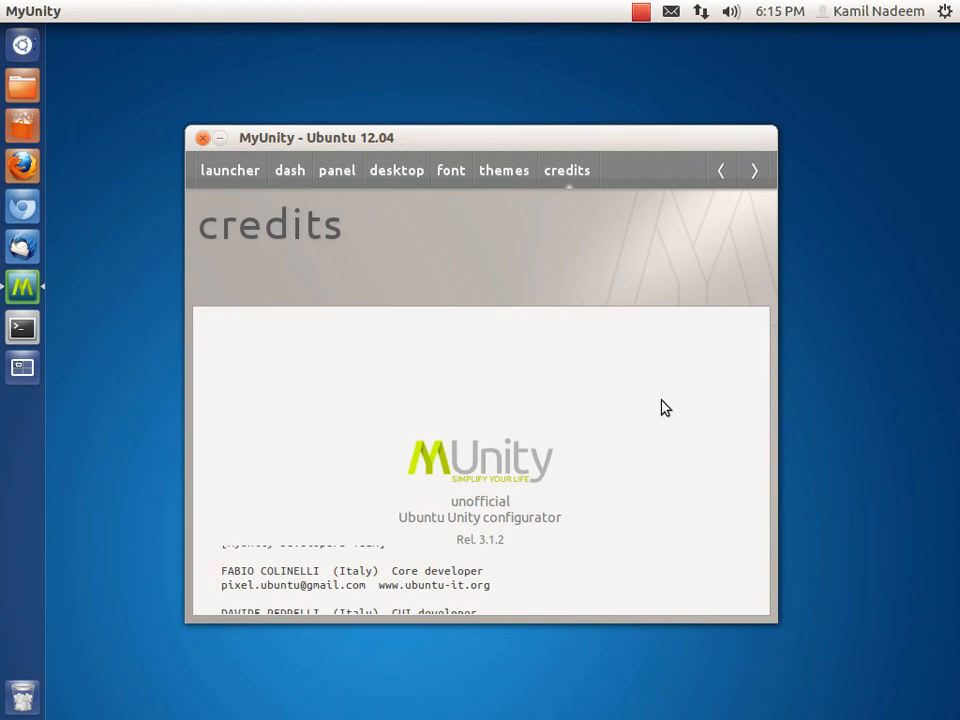
- Scroll through the credits to the supporters list and close MyUnity
{"action": "scroll", "scroll_direction": "down", "scroll_amount": 3}
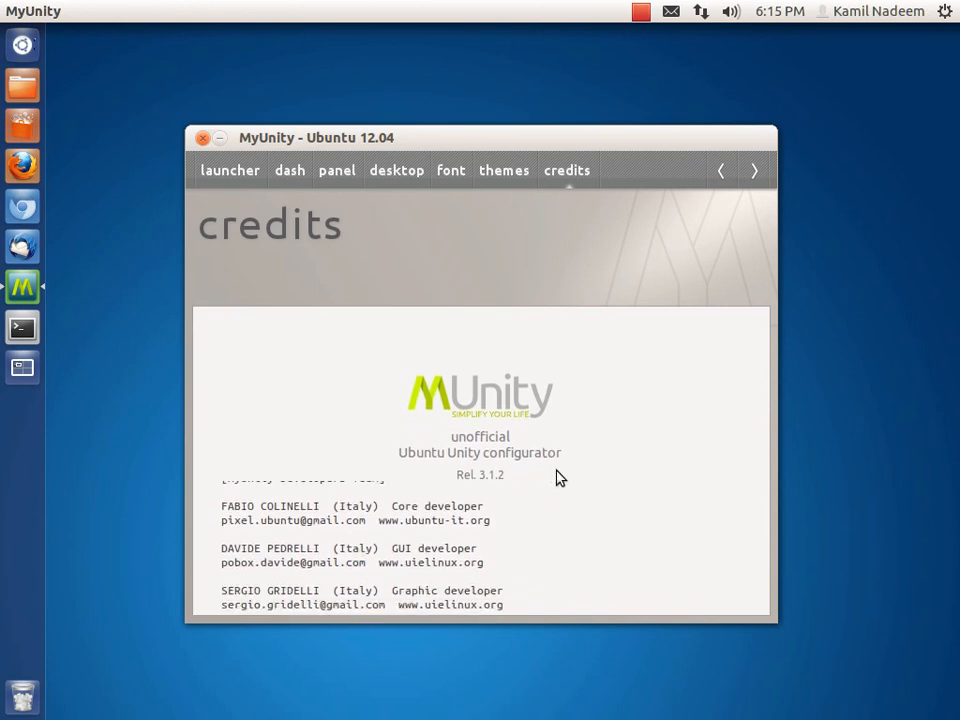
{"action": "scroll", "scroll_direction": "down", "scroll_amount": 3}
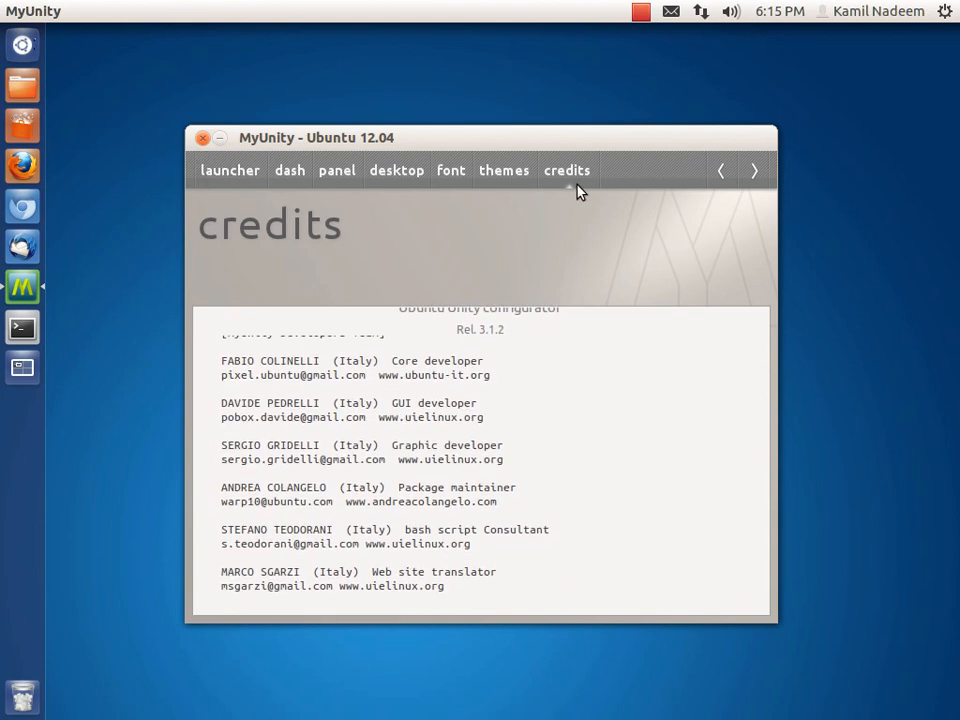
{"action": "scroll", "scroll_direction": "down", "scroll_amount": 3}
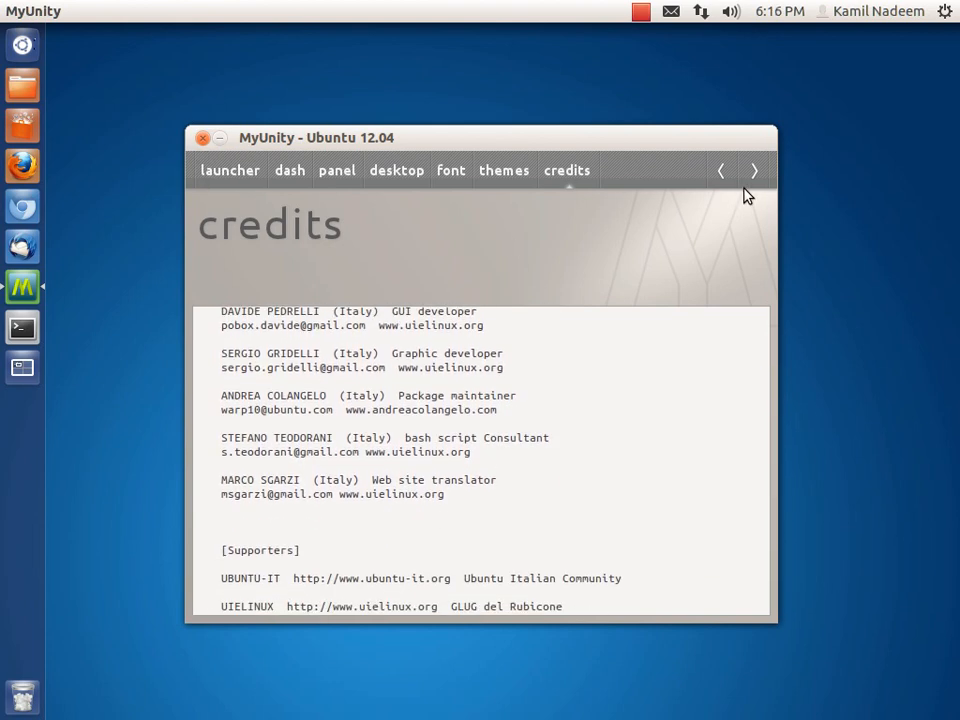
{"action": "scroll", "scroll_direction": "down", "scroll_amount": 3}
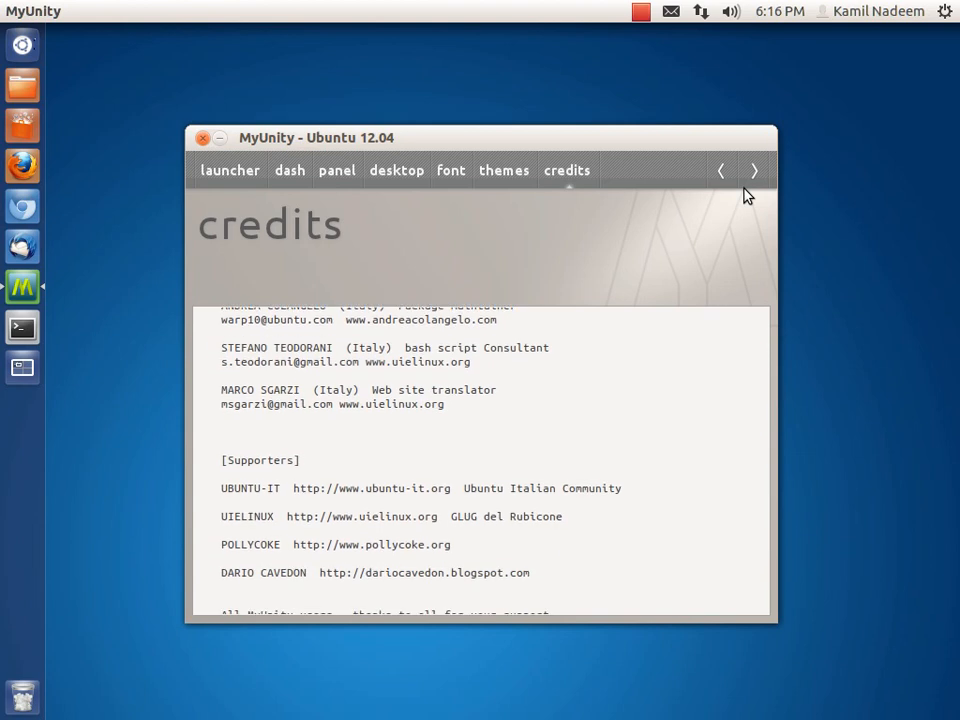
{"action": "scroll", "scroll_direction": "down", "scroll_amount": 3}
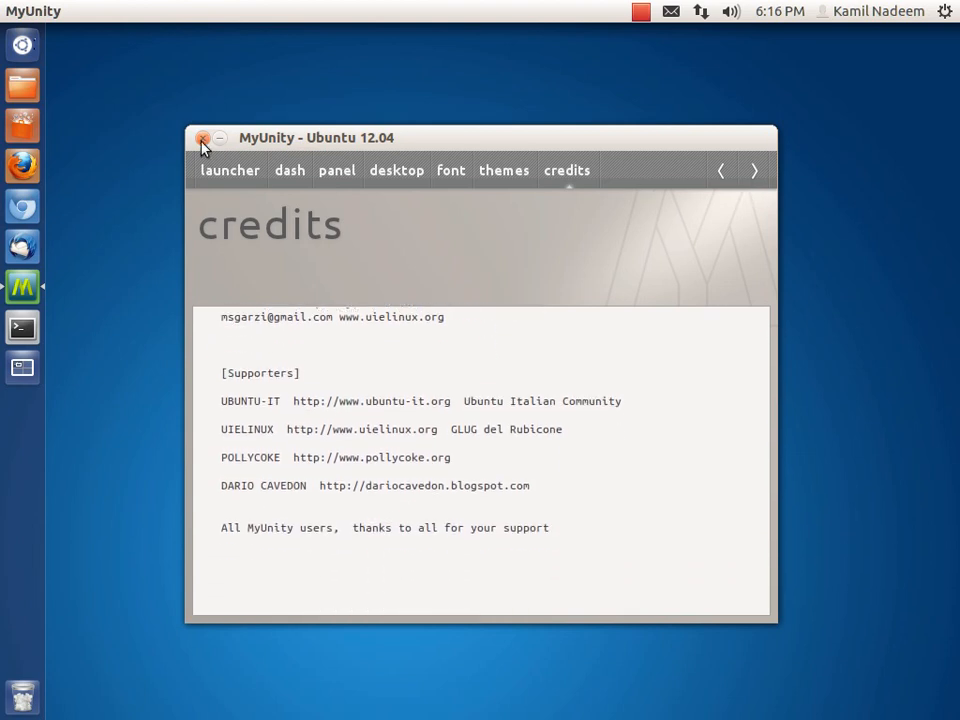
{"action": "left_click", "coordinate": [204, 138]}
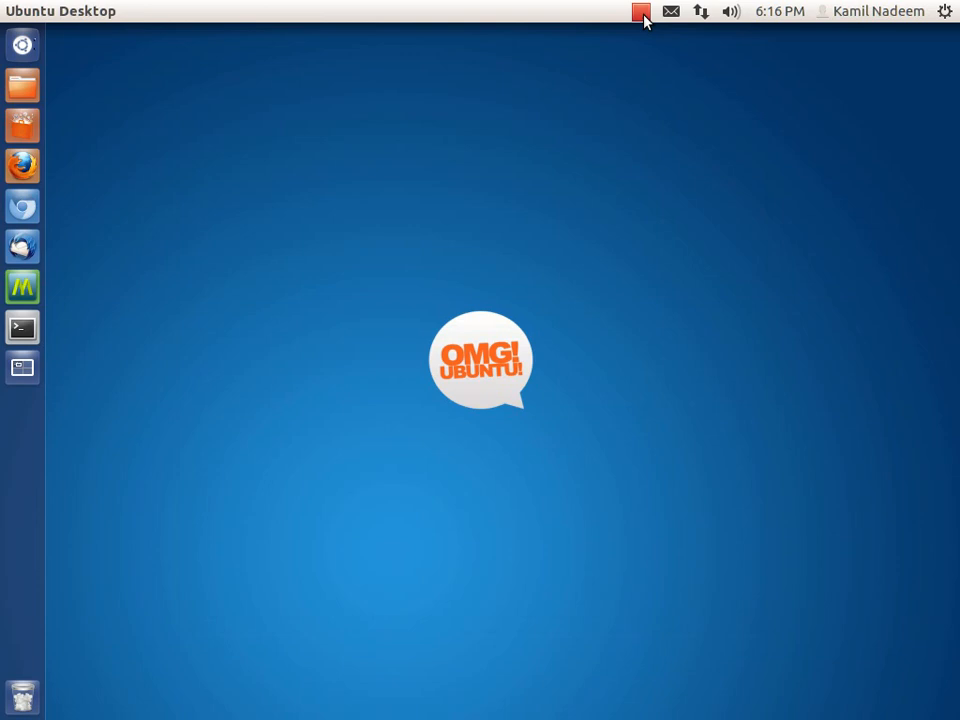